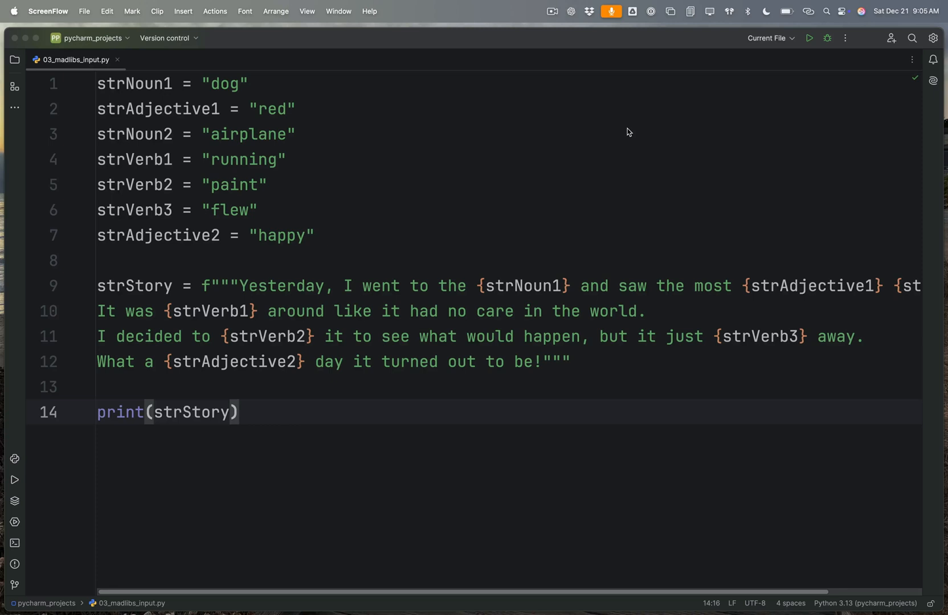
mouse_move(393, 260)
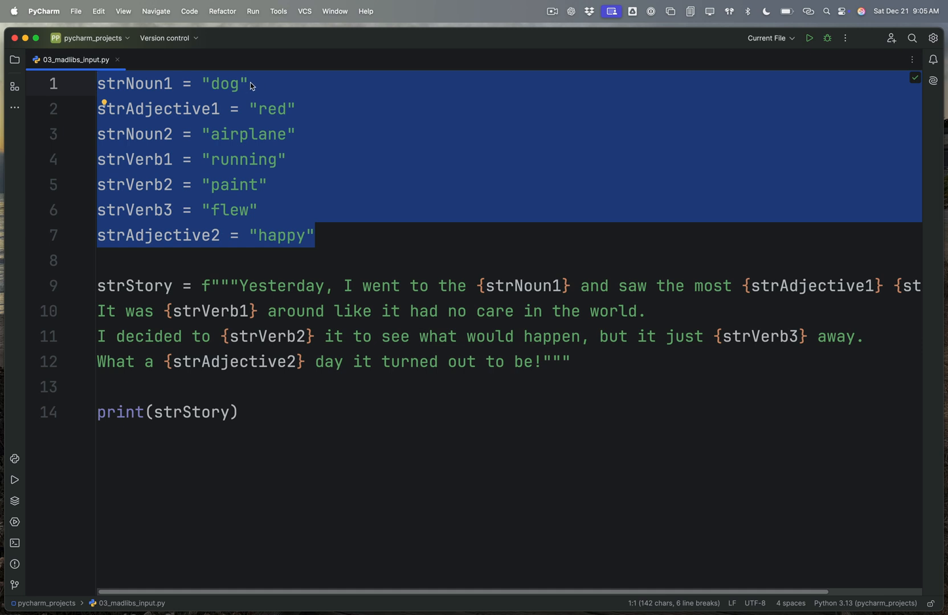
mouse_move(284, 211)
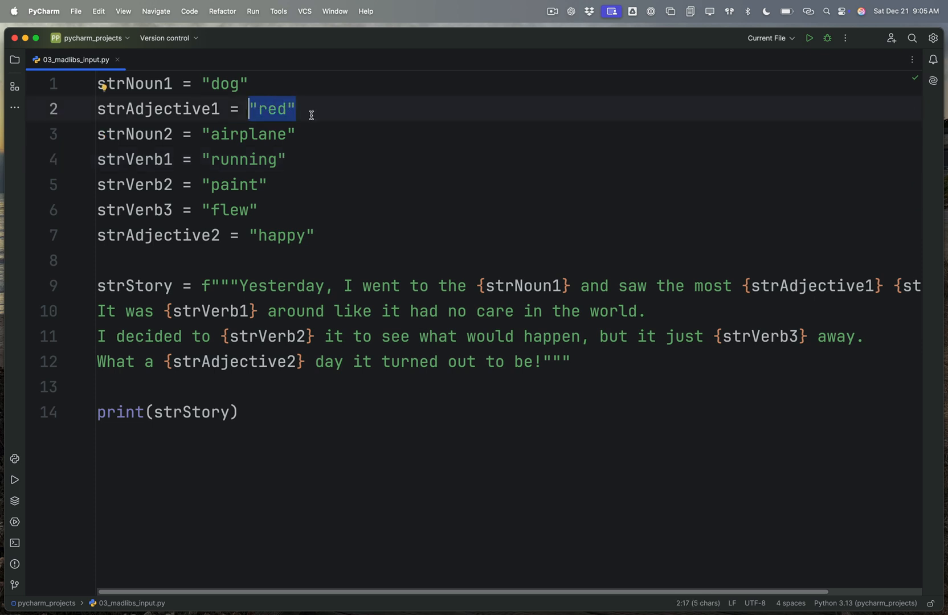
mouse_move(562, 292)
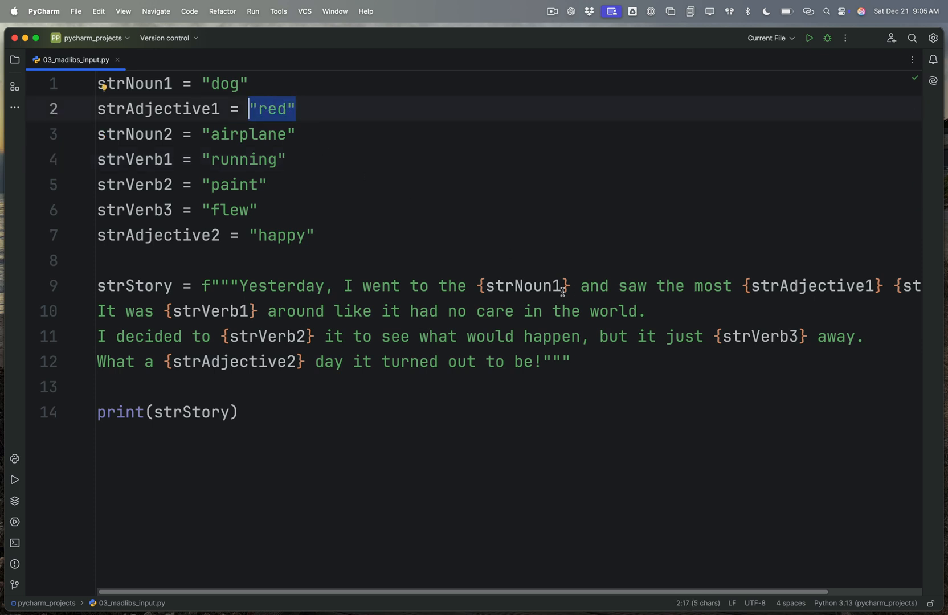
- Select the strNoun1 name inside the hardcoded f-string story
double_click(524, 286)
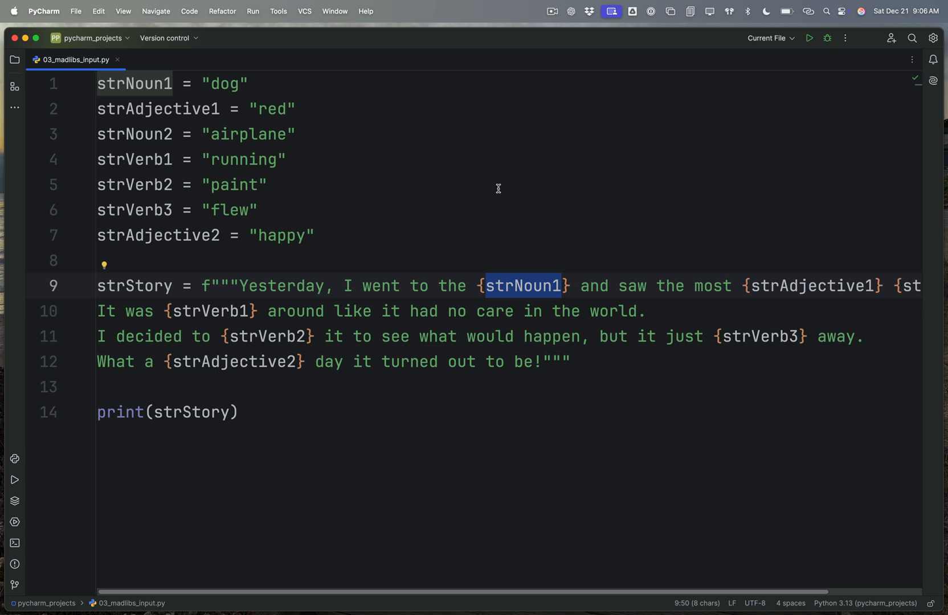
mouse_move(507, 435)
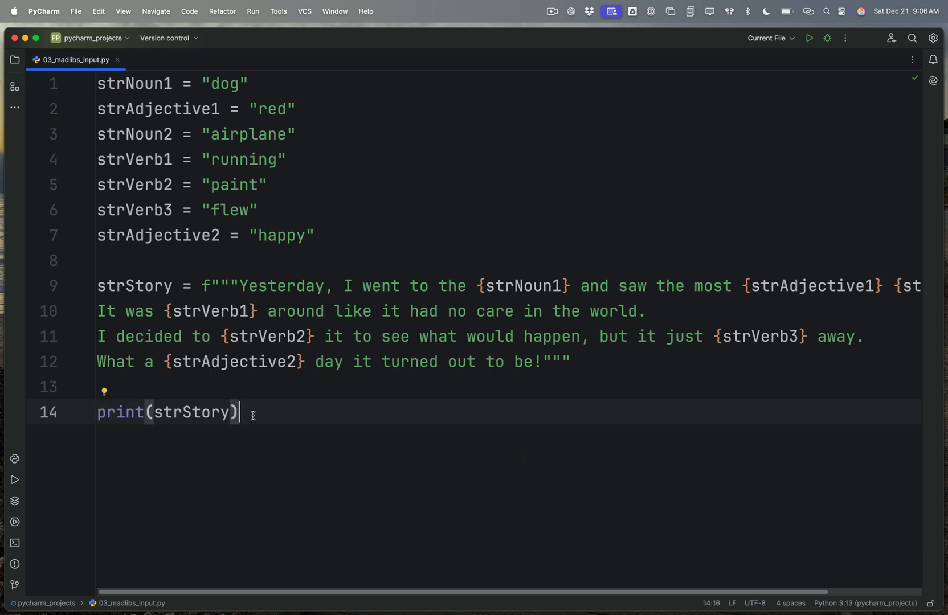
mouse_move(294, 464)
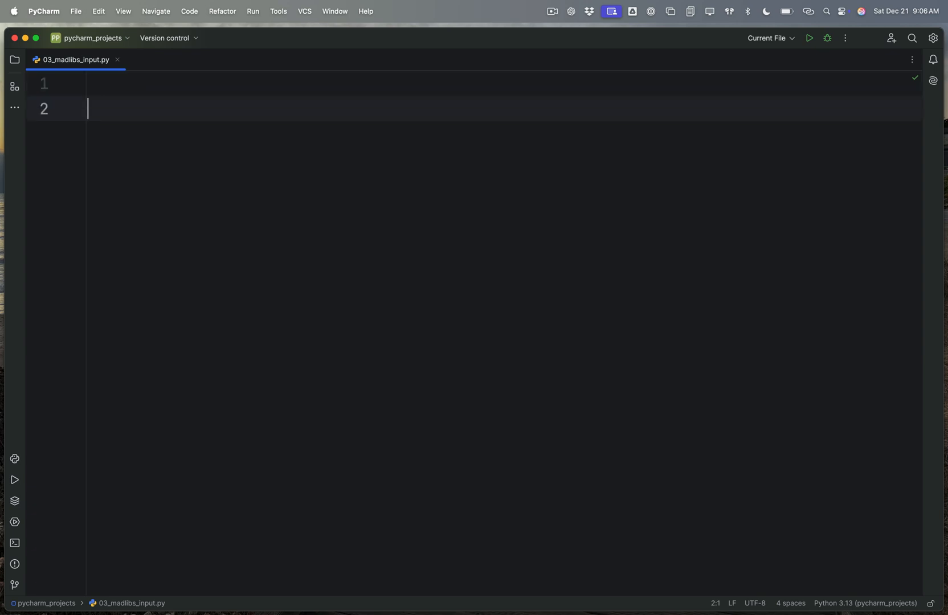
- Write print(f"Hello, {strName}.") as the greeting line
type("print(")
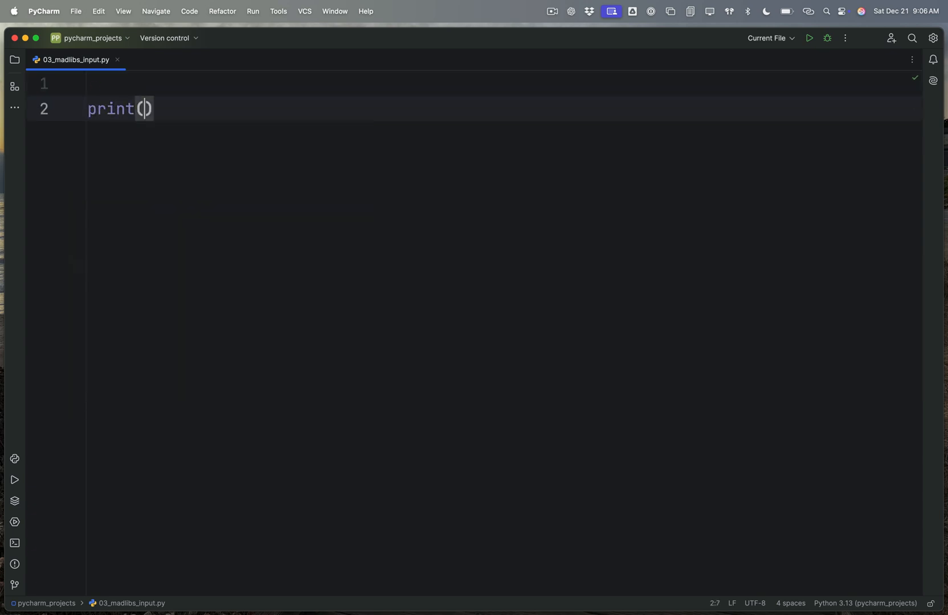
type("\"")
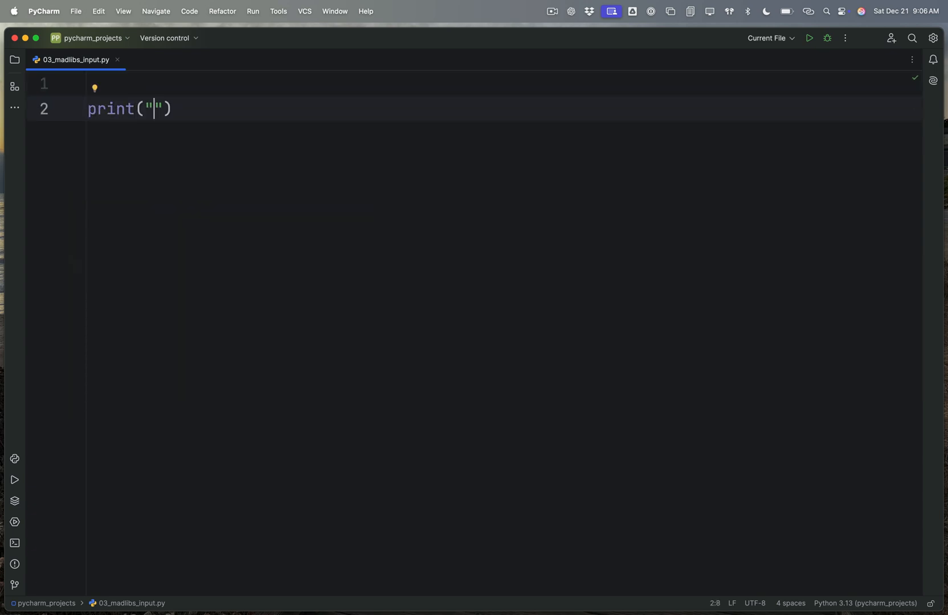
type("fH")
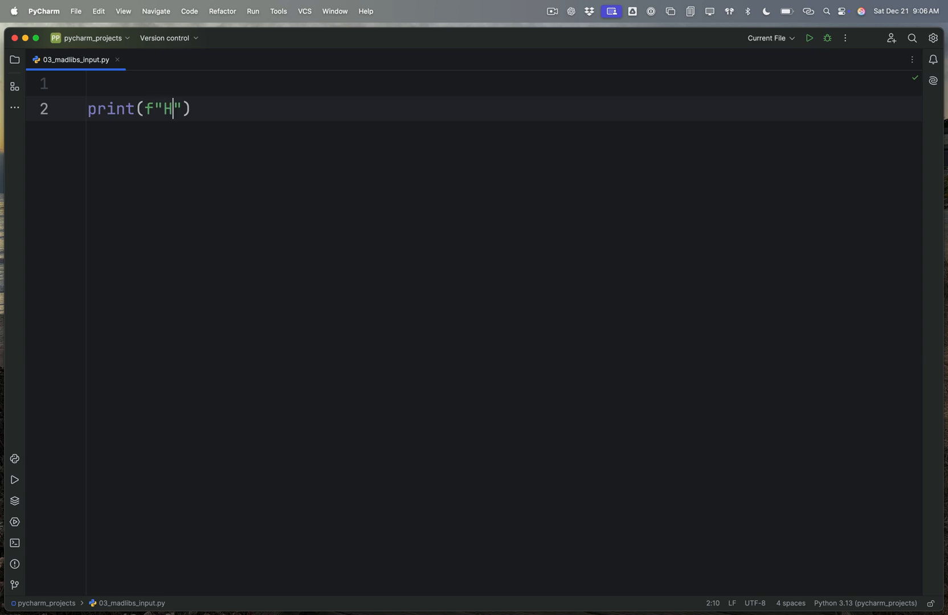
type("ello, {}")
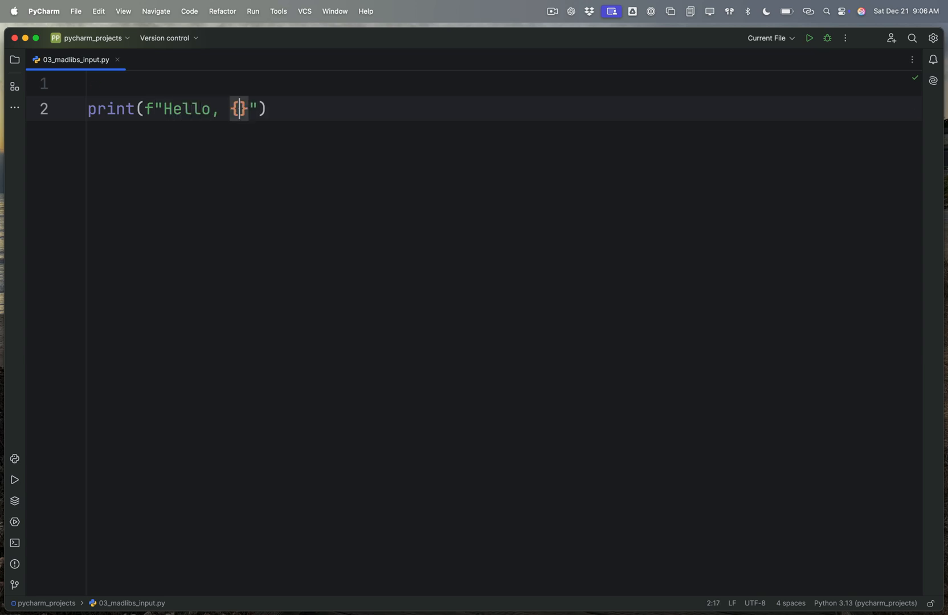
type("strName")
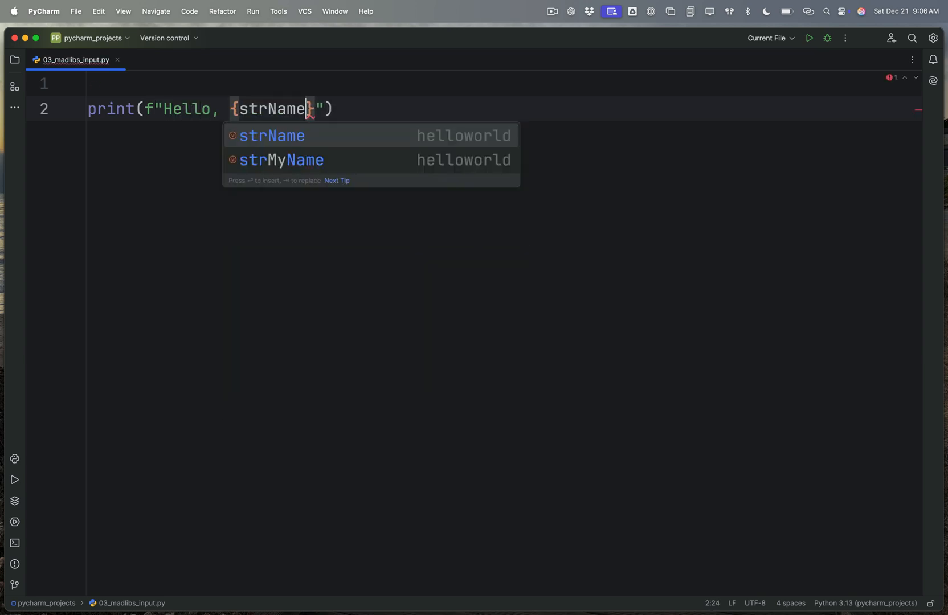
type(".")
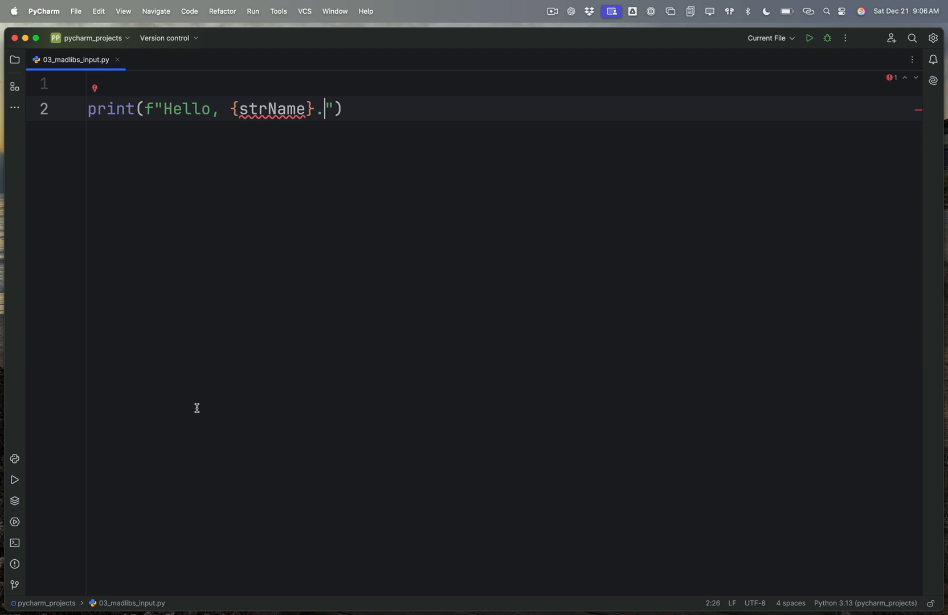
- Add strName = "Bill" on the first line and run it, printing Hello, Bill
left_click(88, 84)
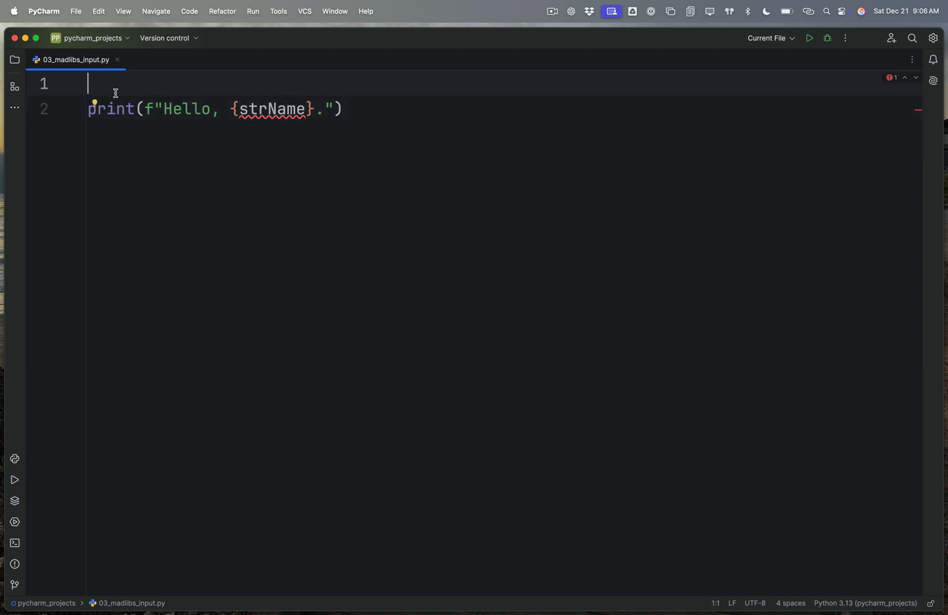
type("strName =")
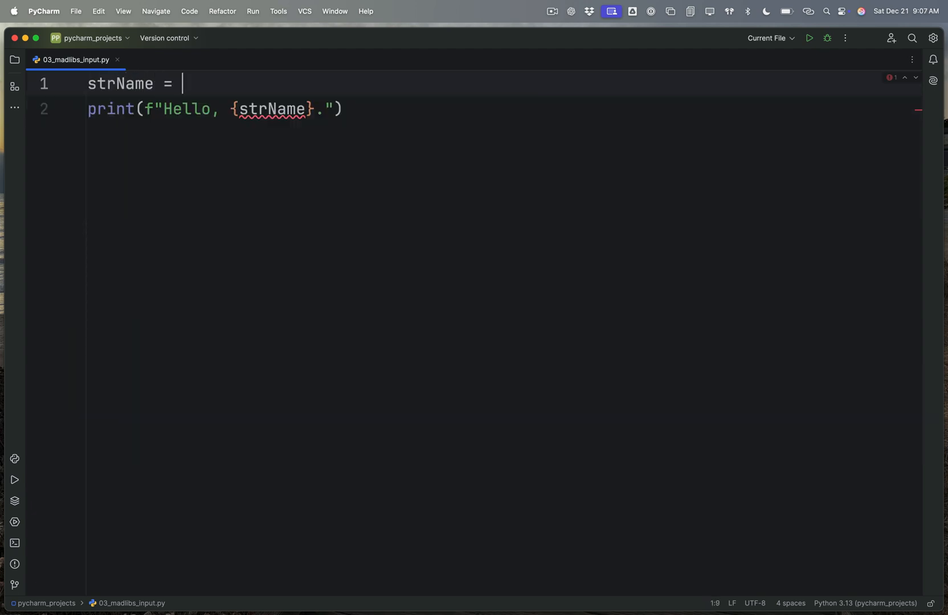
type("\"Bill\"")
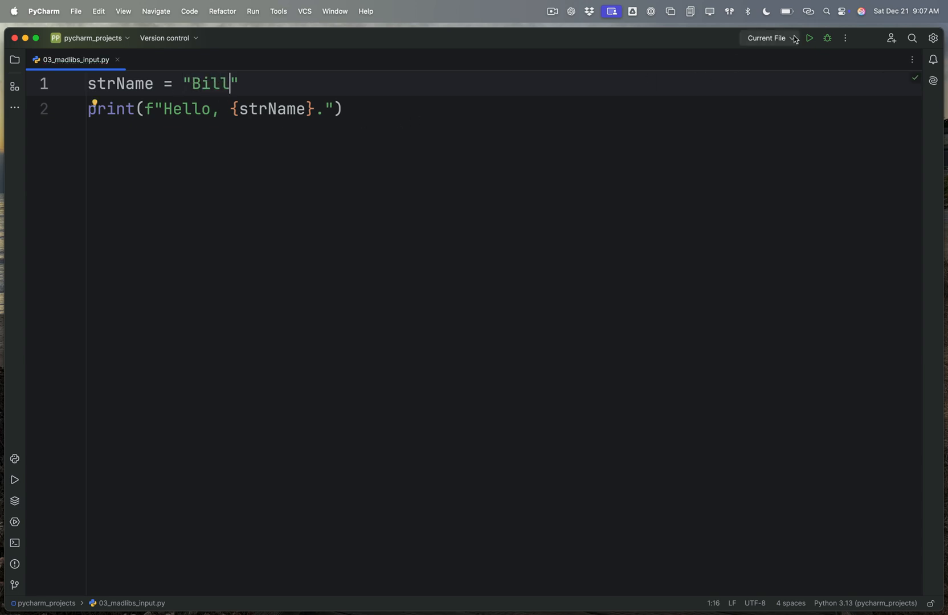
left_click(809, 37)
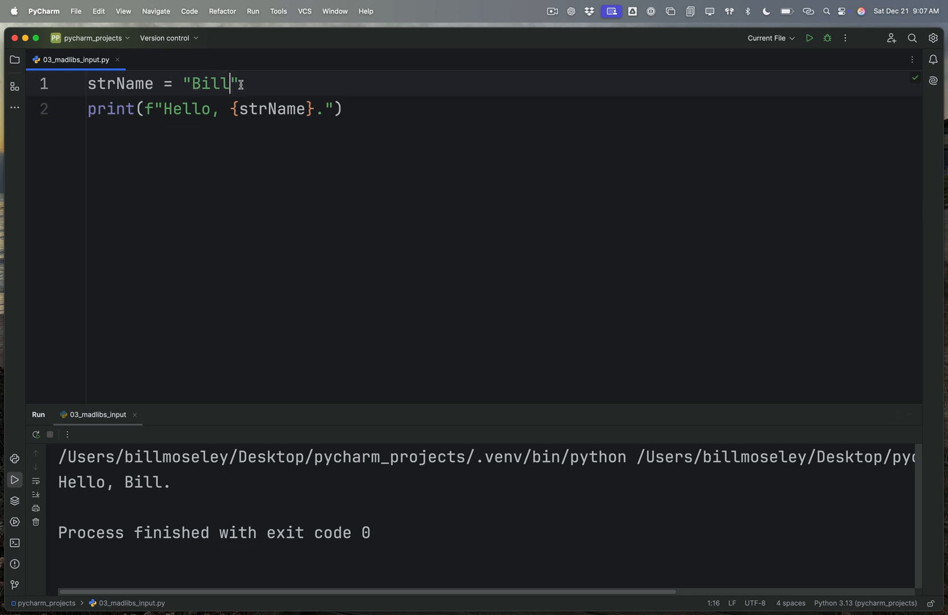
double_click(272, 108)
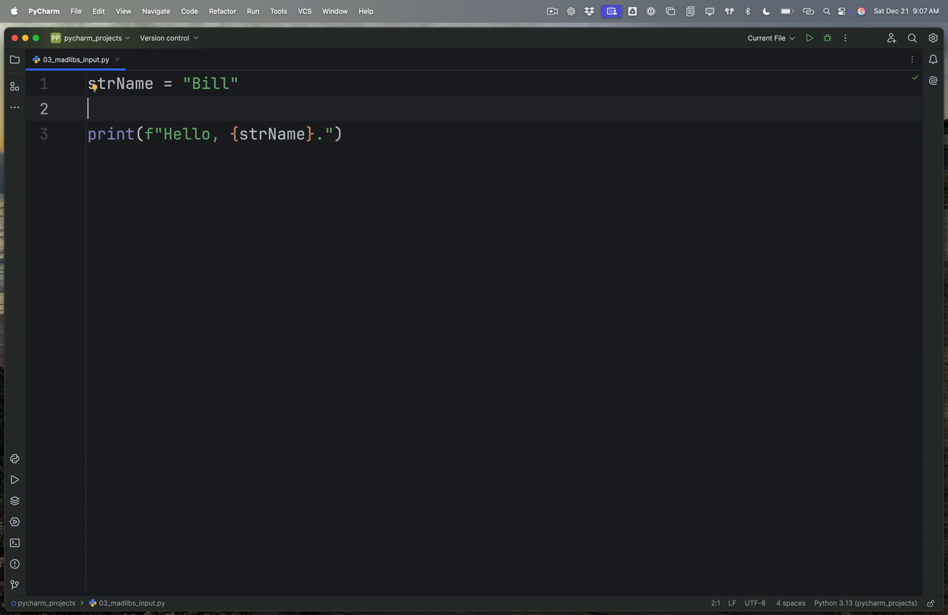
mouse_move(281, 111)
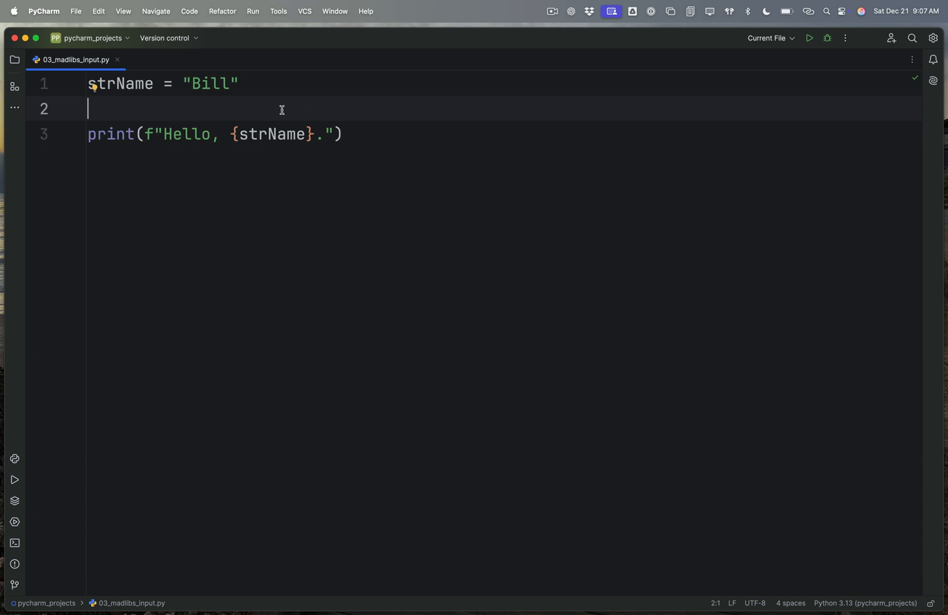
mouse_move(256, 100)
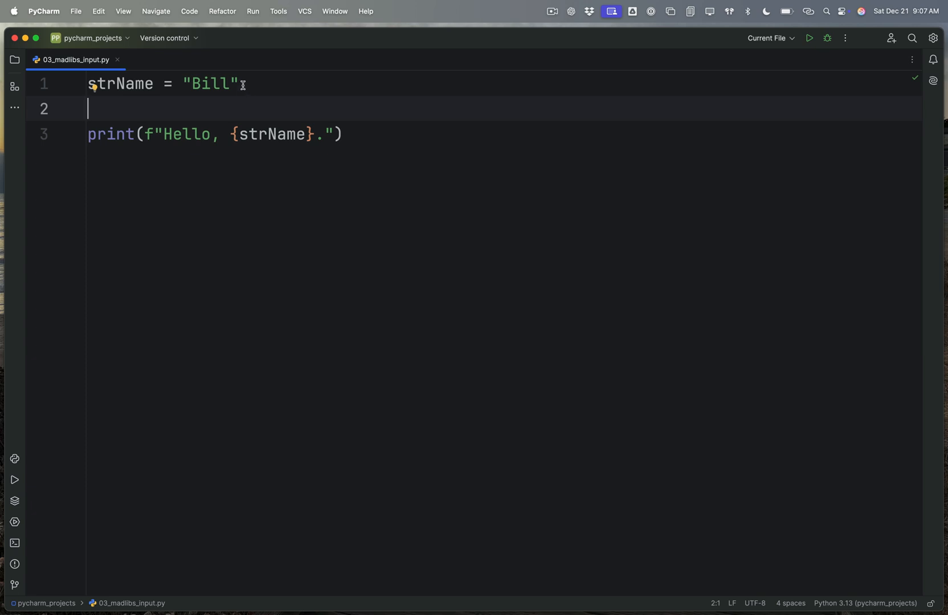
- Replace the hardcoded "Bill" with an input("") call for strName
double_click(209, 83)
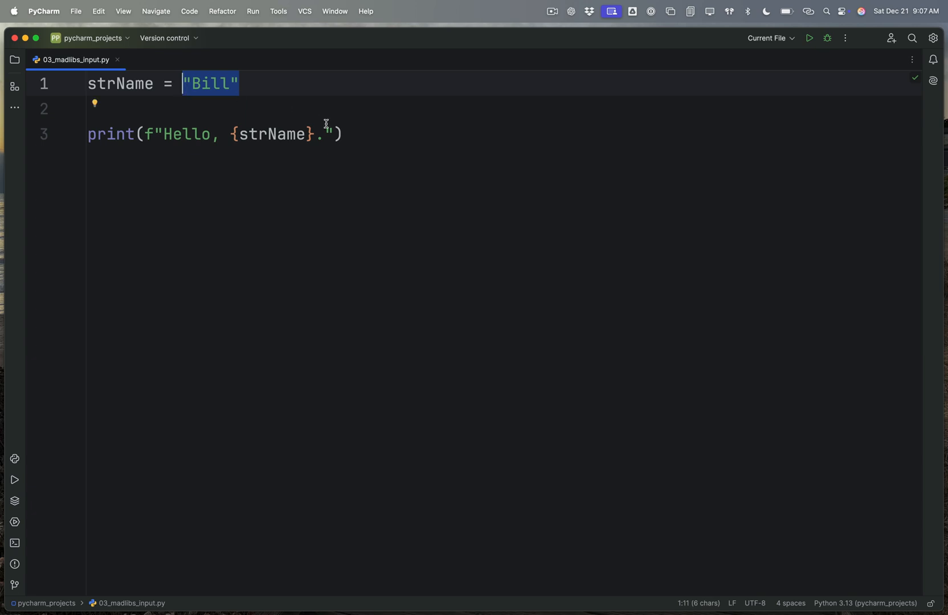
key("Delete")
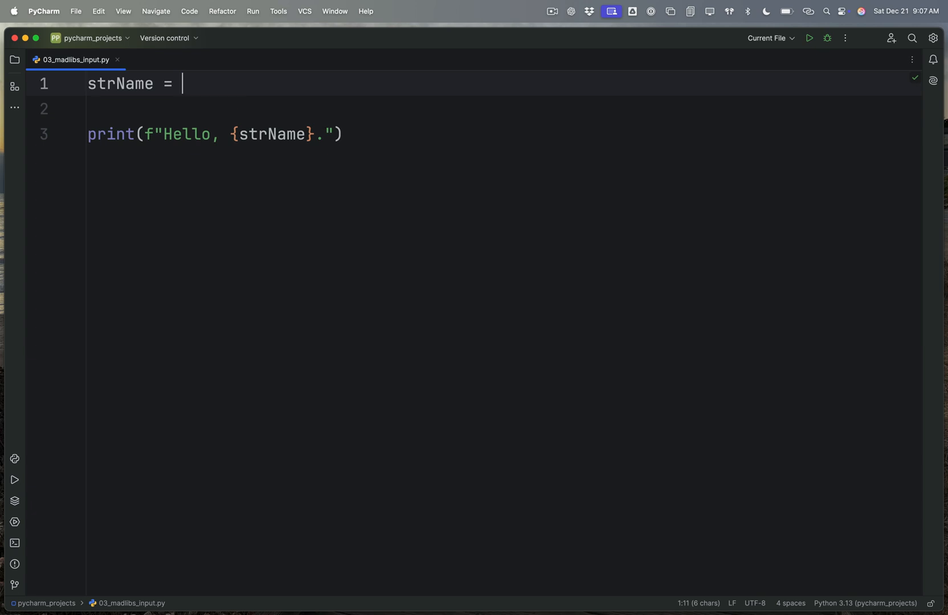
type("input()")
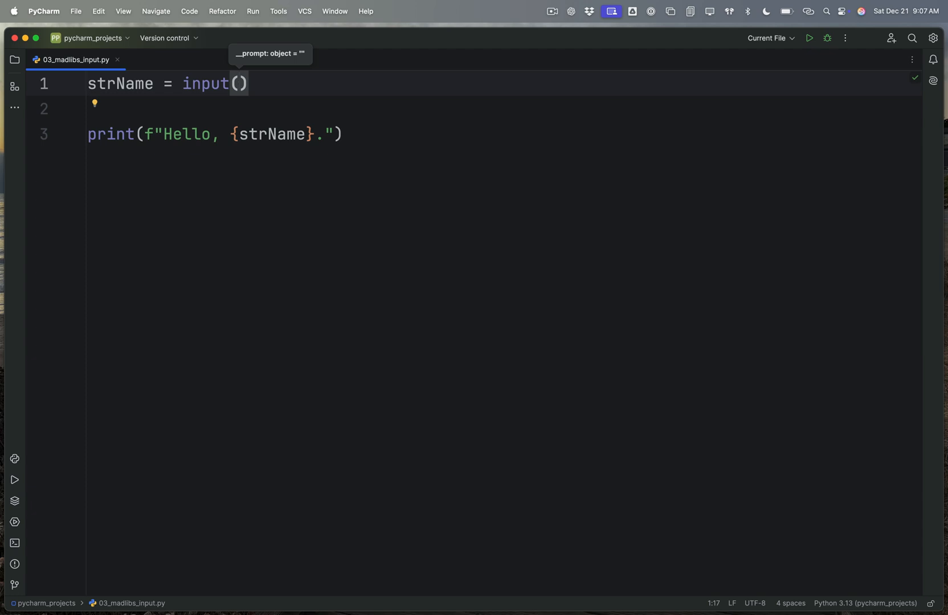
type("\"\"")
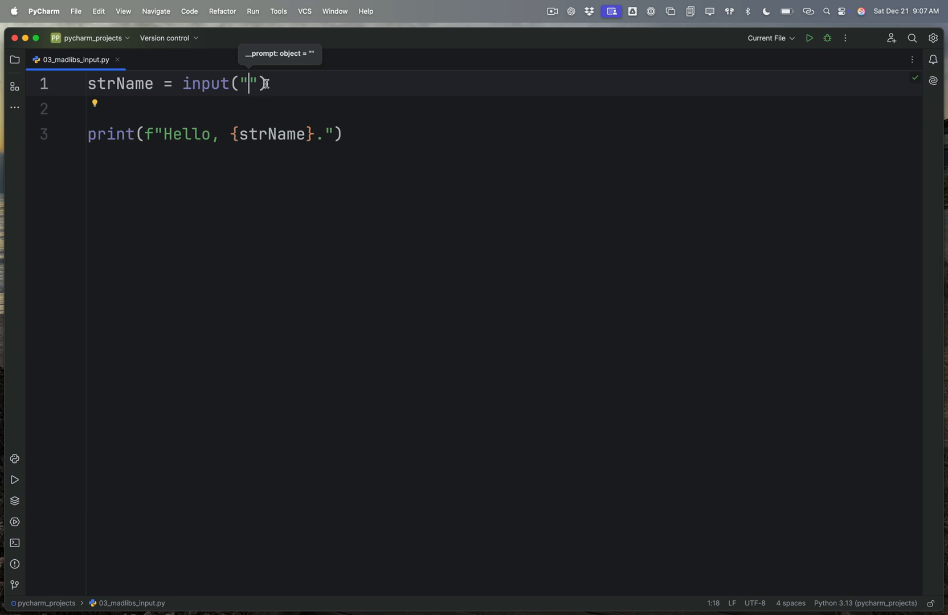
- Fill the prompt with "What is your name?" and highlight strName
double_click(246, 83)
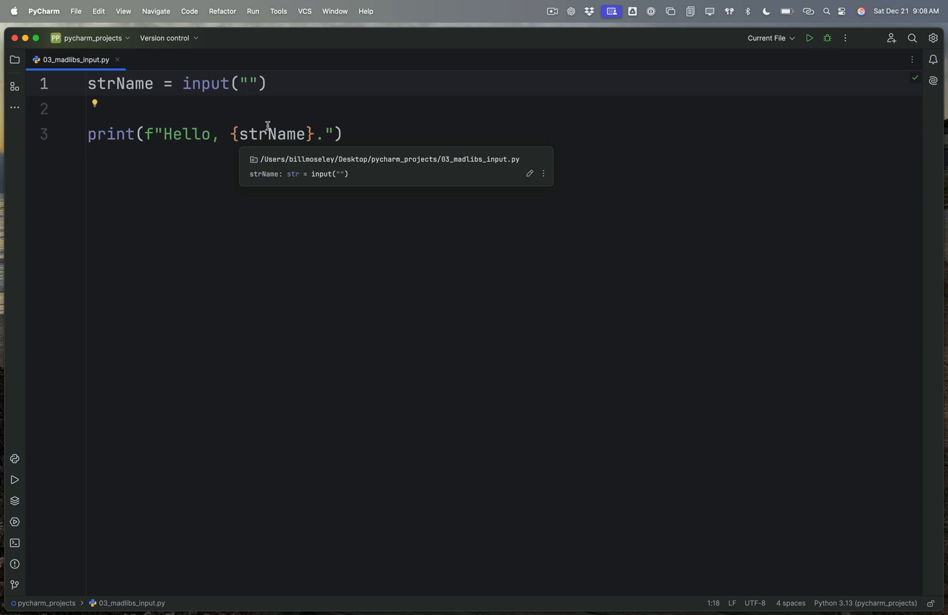
type("What is your name")
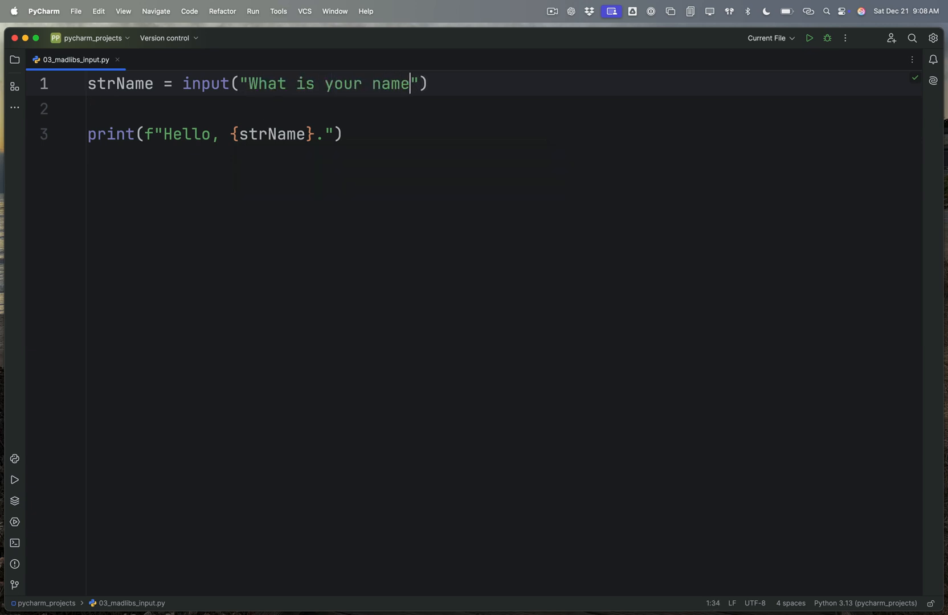
type("?")
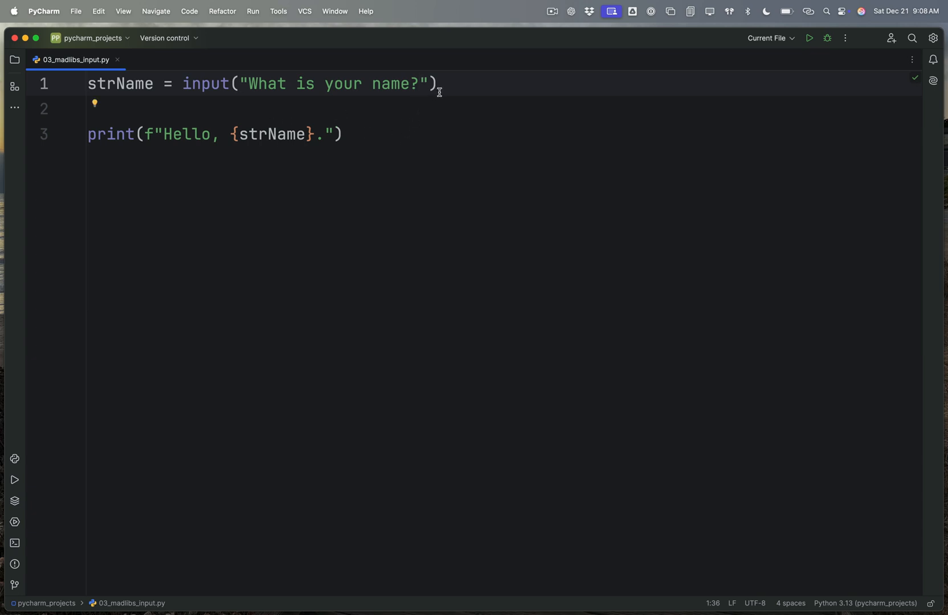
double_click(120, 83)
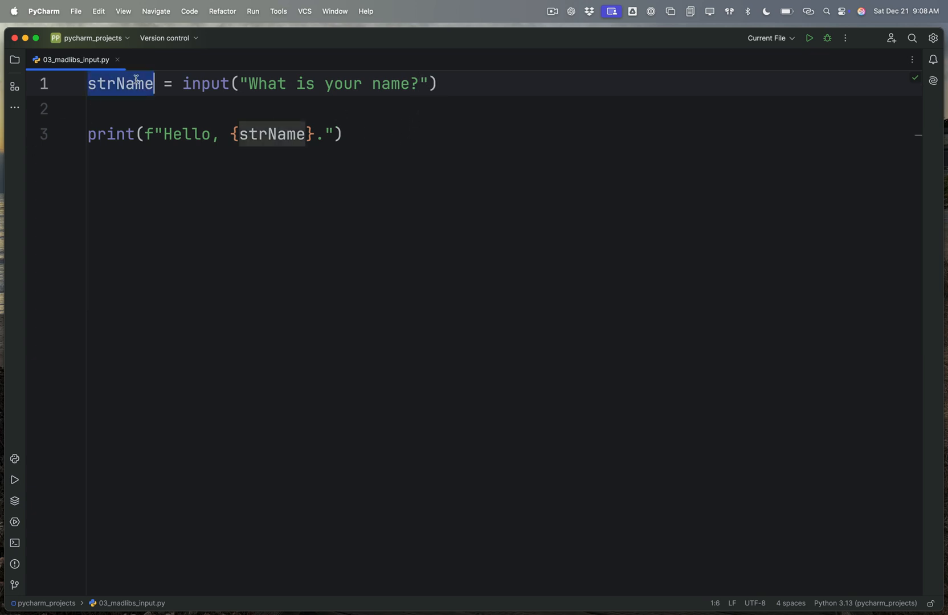
double_click(271, 134)
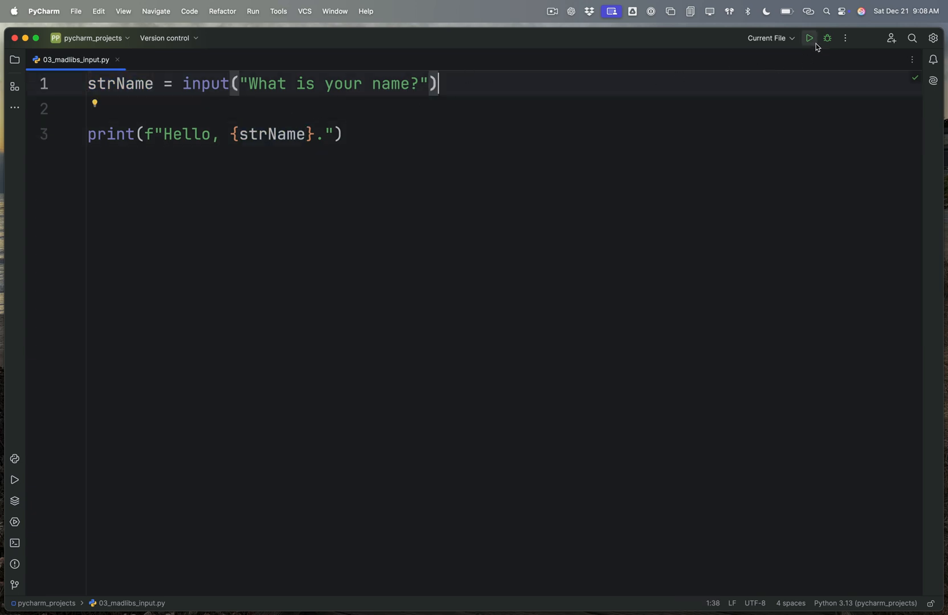
- Run the script and answer Bill, printing Hello, Bill
left_click(809, 37)
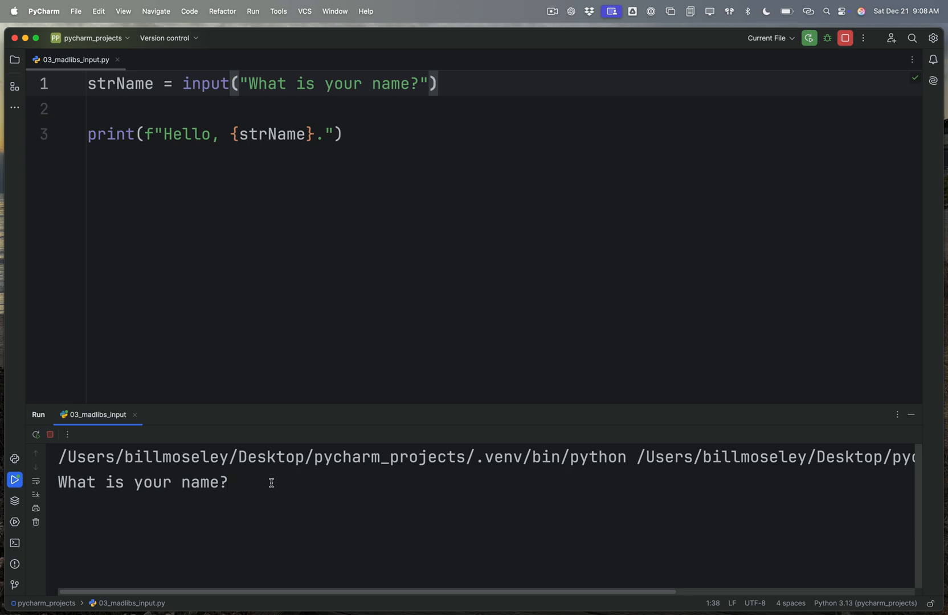
type("B")
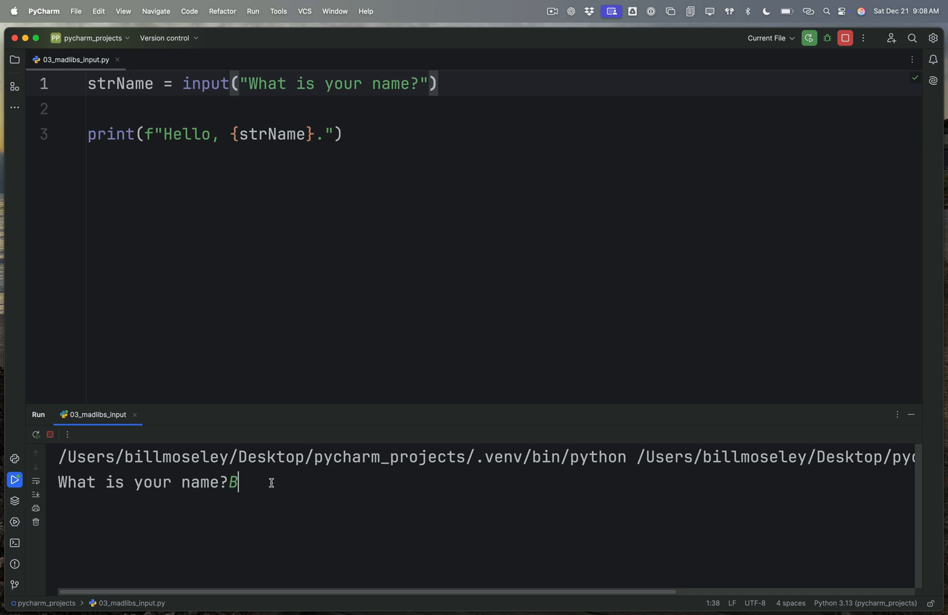
type("ill")
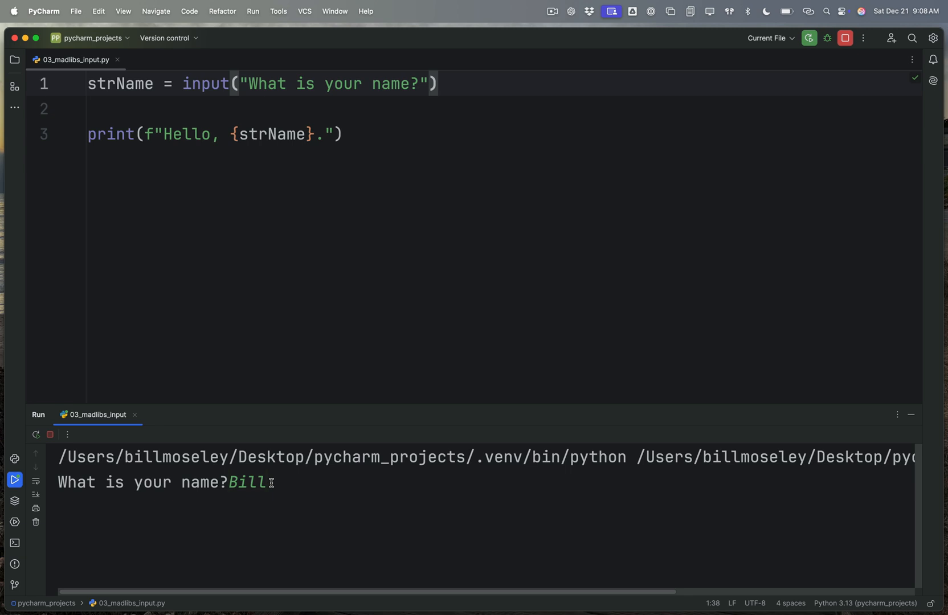
key("enter")
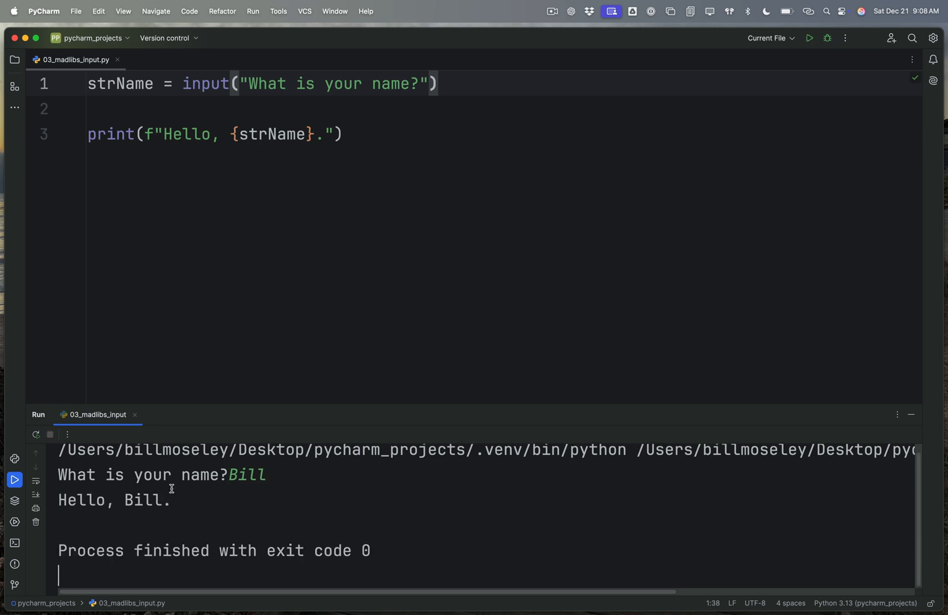
mouse_move(176, 97)
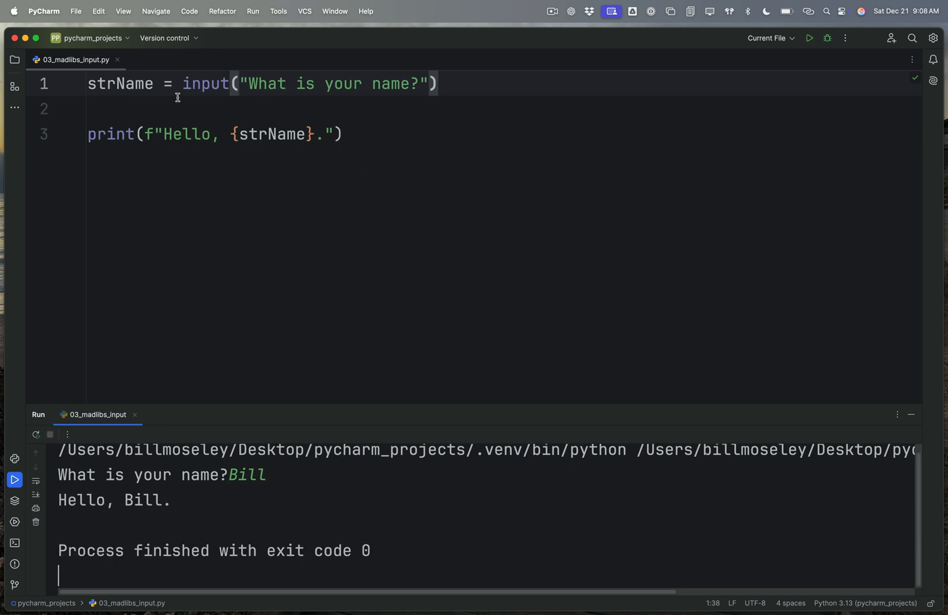
- Run it a second time and answer Dave, printing Hello, Dave
double_click(119, 83)
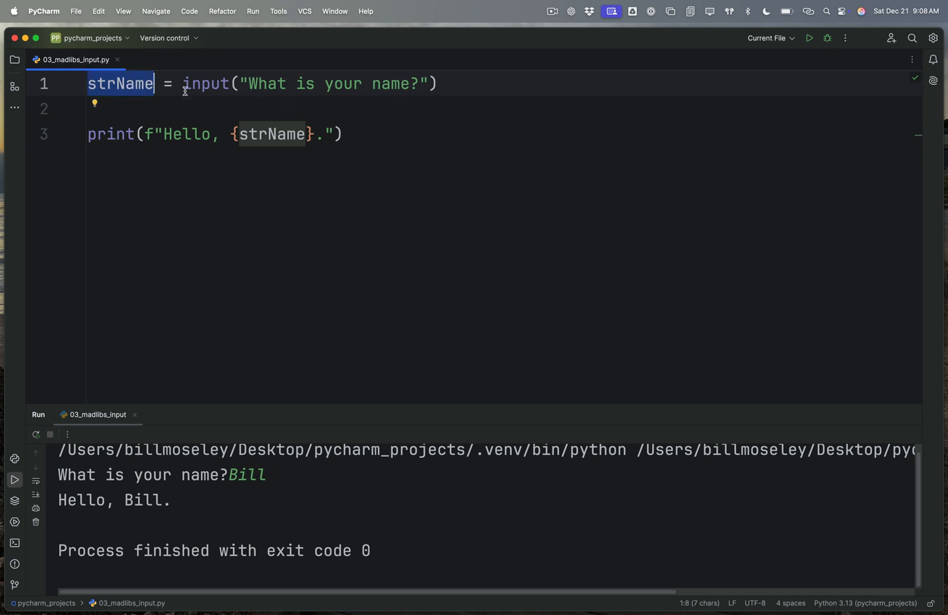
left_click(273, 134)
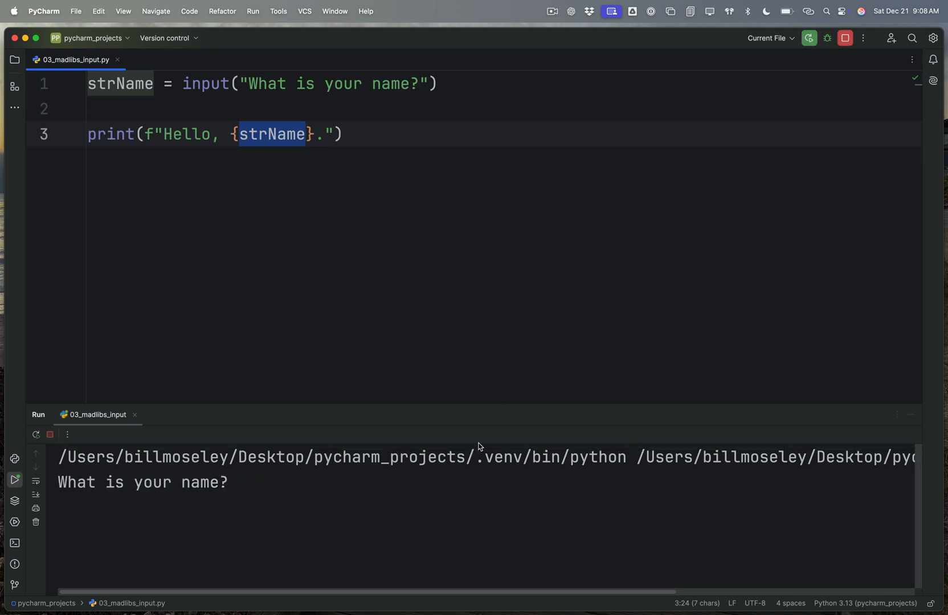
type("Dave")
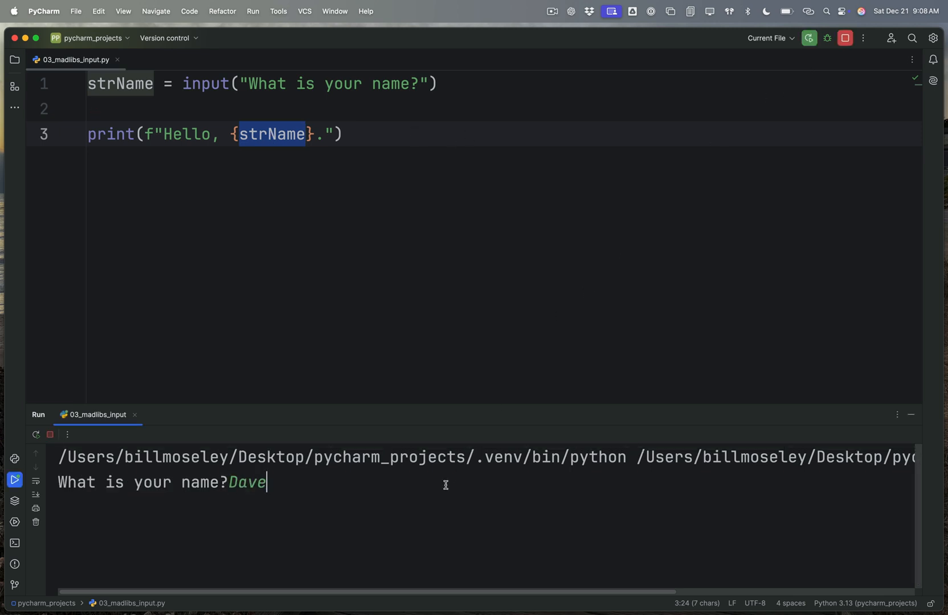
key("enter")
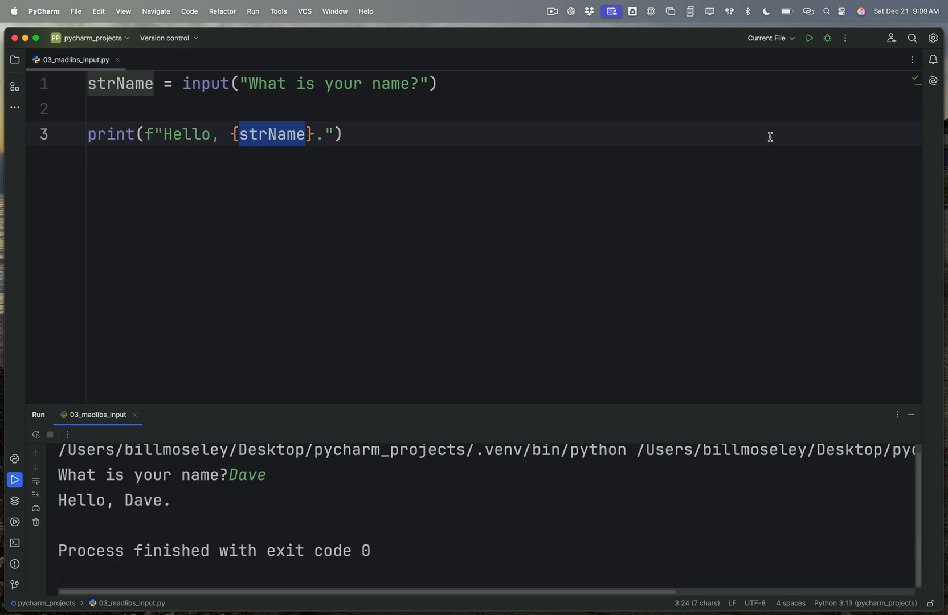
mouse_move(810, 171)
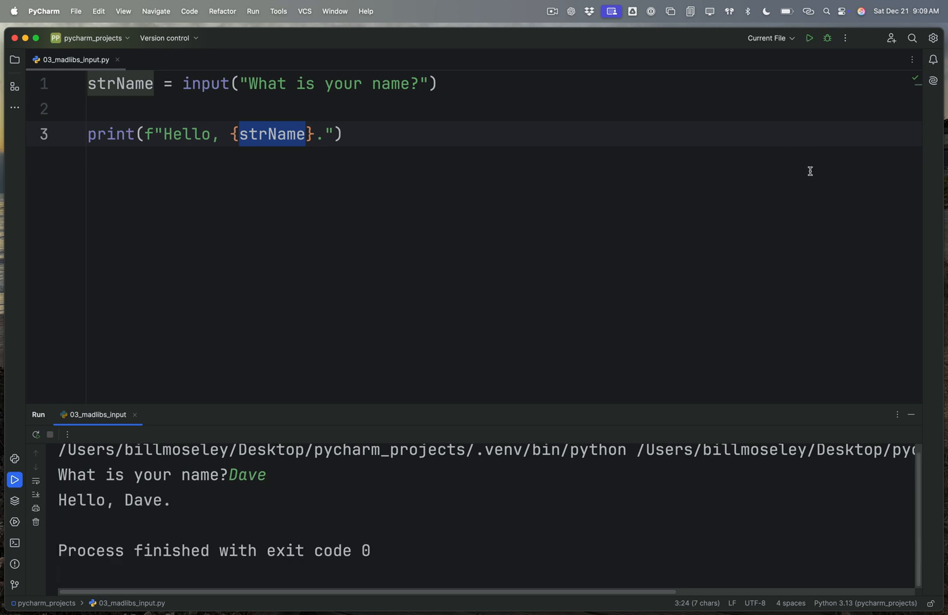
mouse_move(720, 237)
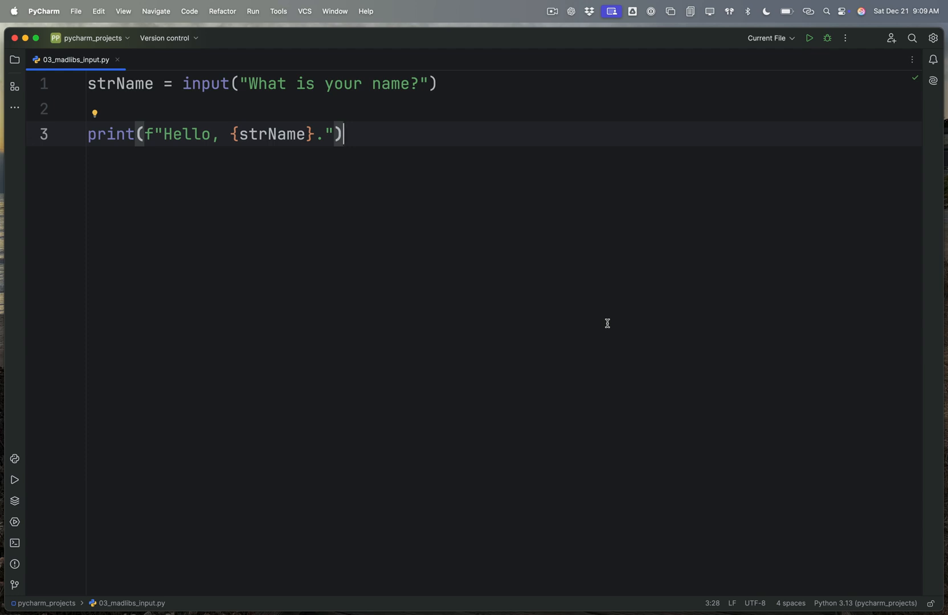
- Bring back the Mad Libs story and make strNoun1 read input("Enter a noun:") instead of "dog"
key("cmd+a")
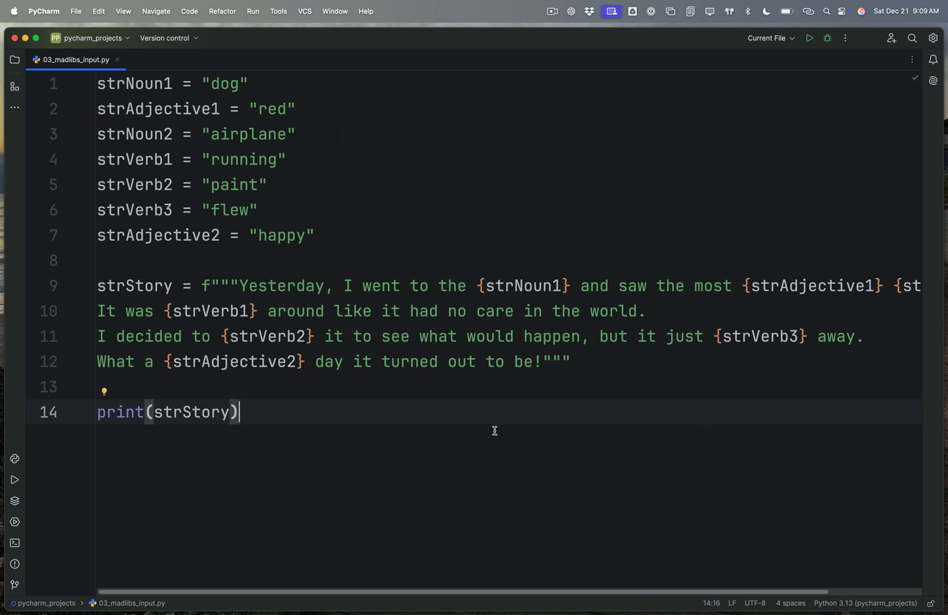
mouse_move(372, 369)
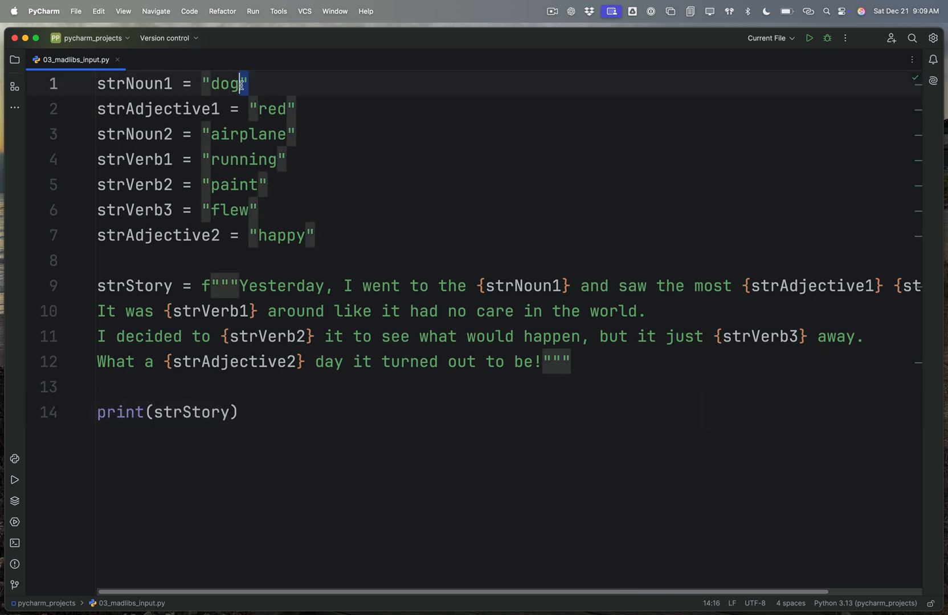
double_click(223, 84)
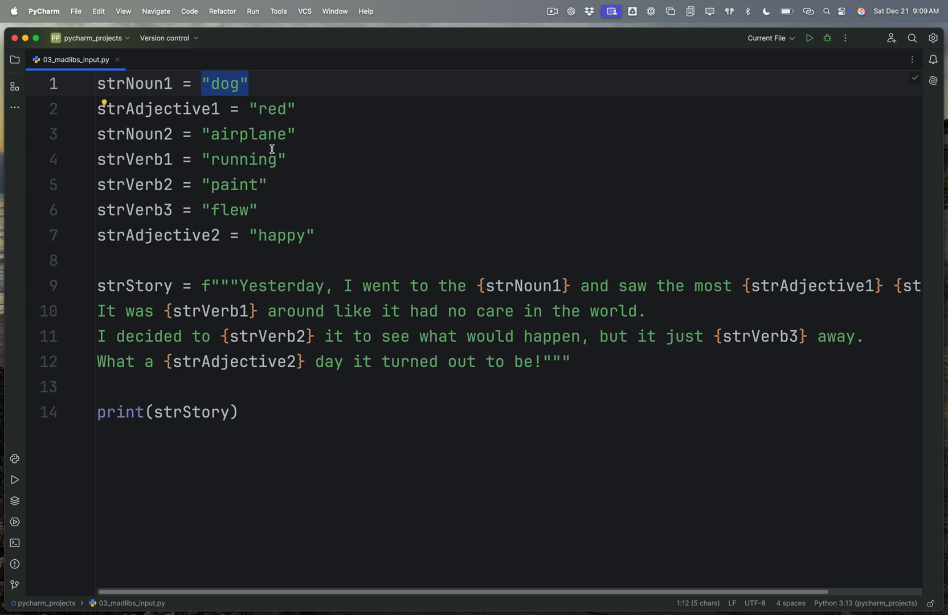
type("input()")
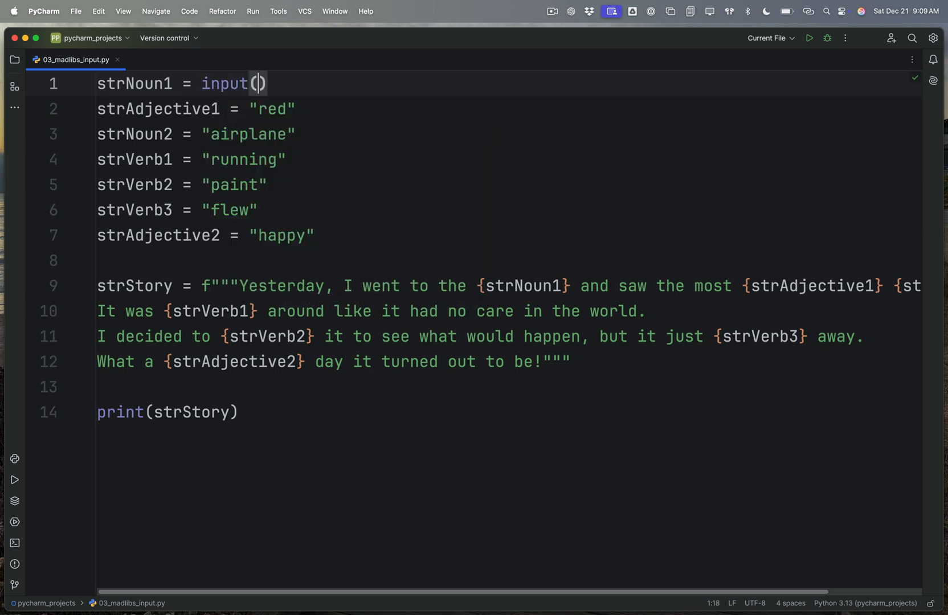
type("\"En")
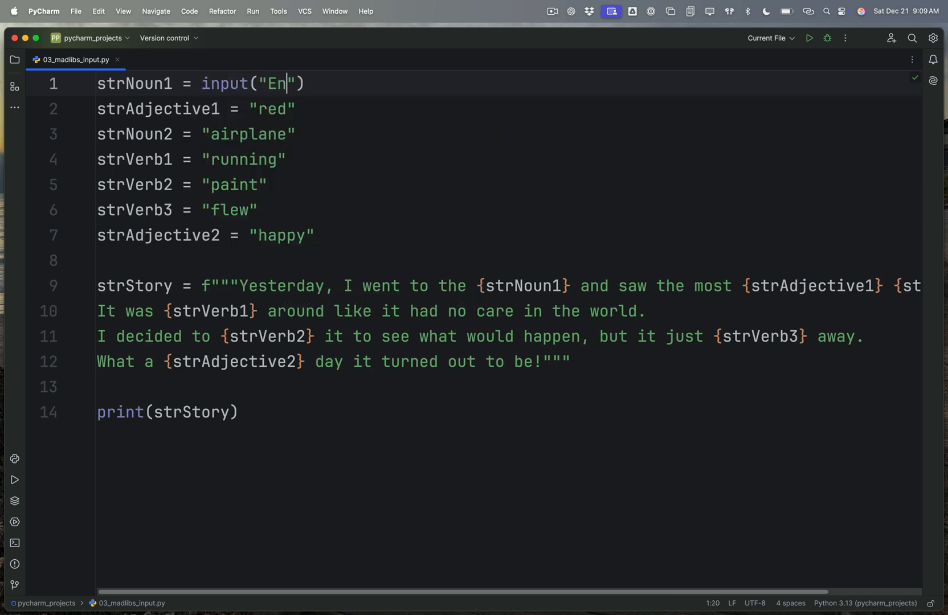
type("ter a noun:")
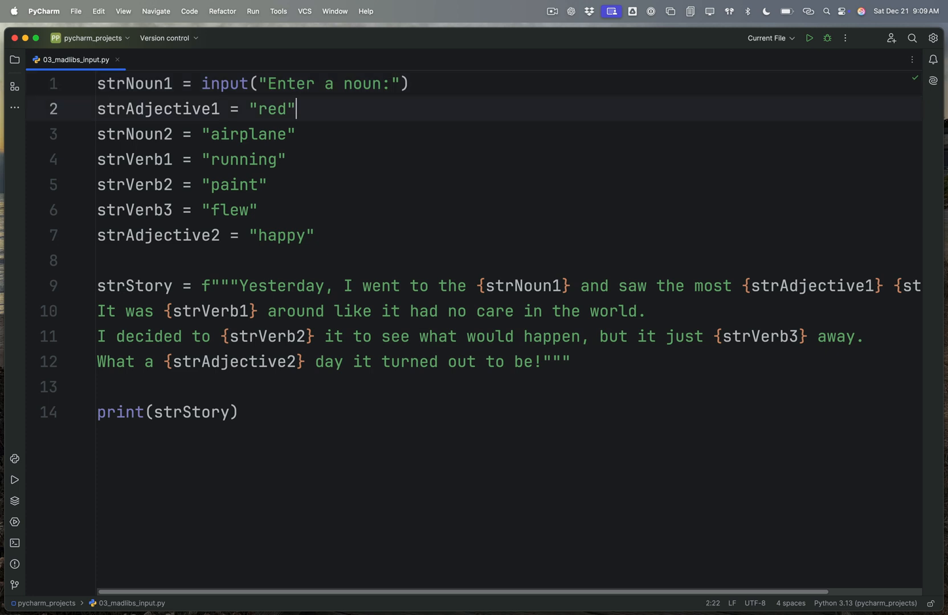
- Replace "red" with input("Enter an adjective") and "airplane" with input("Enter a noun:")
double_click(271, 108)
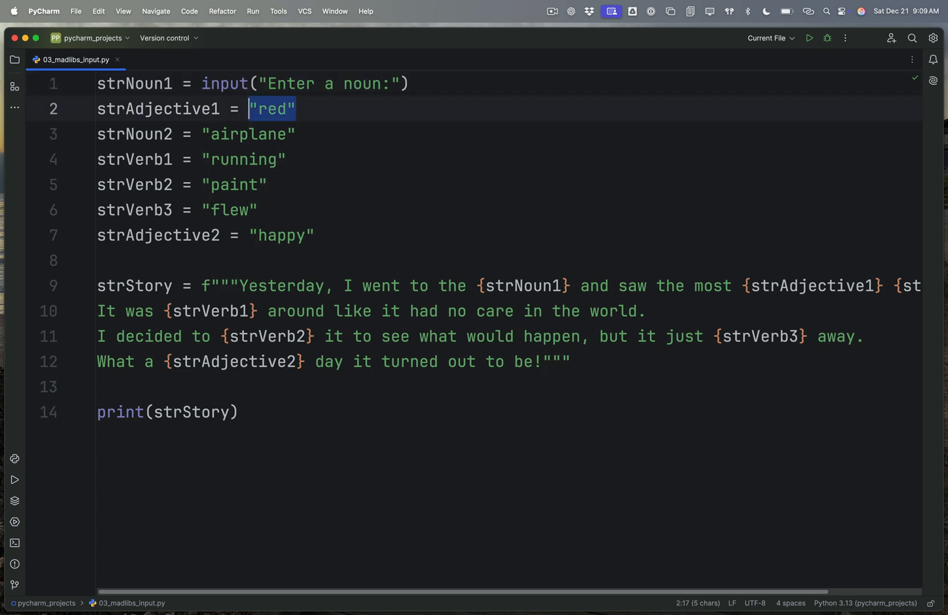
type("input(")
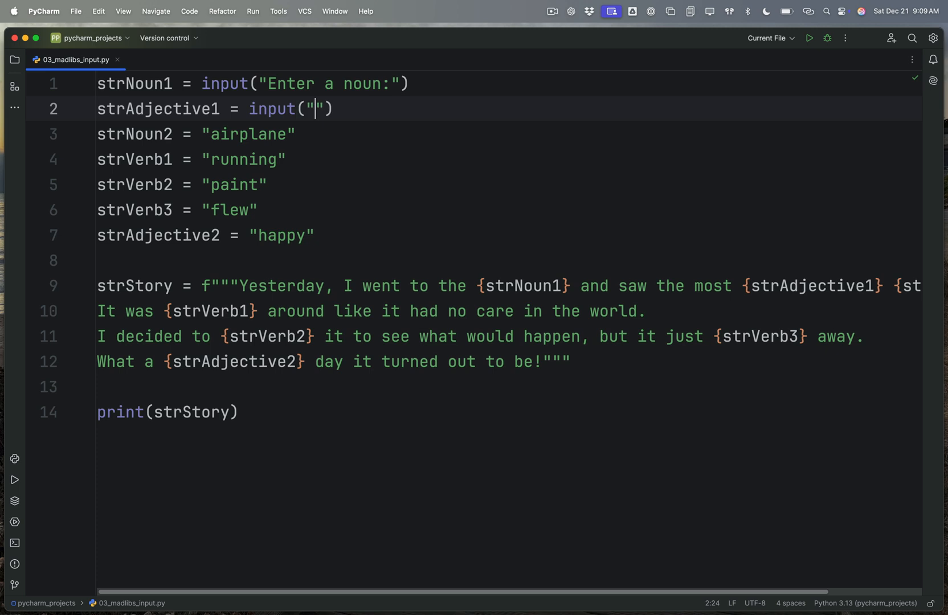
type("Enter an ad")
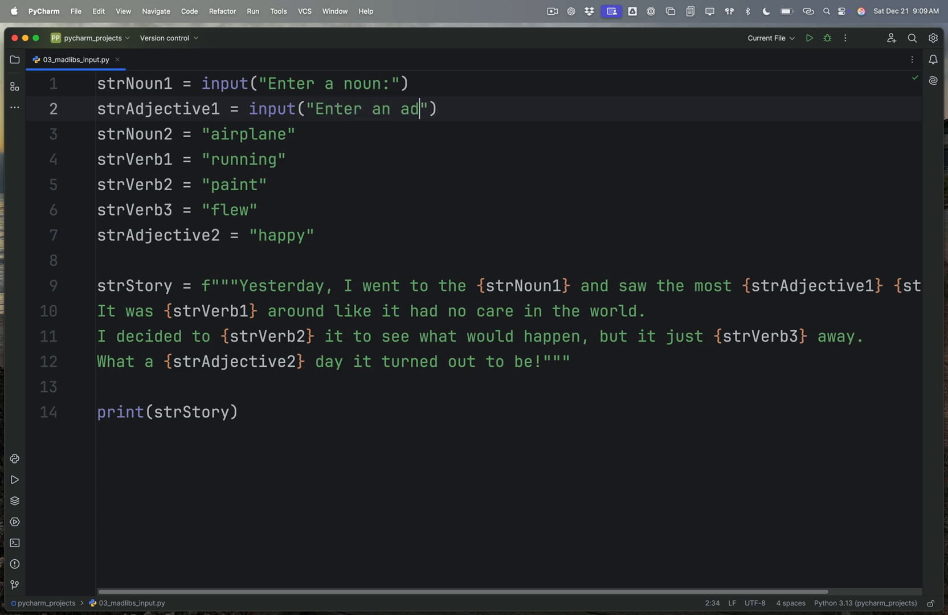
type("jective")
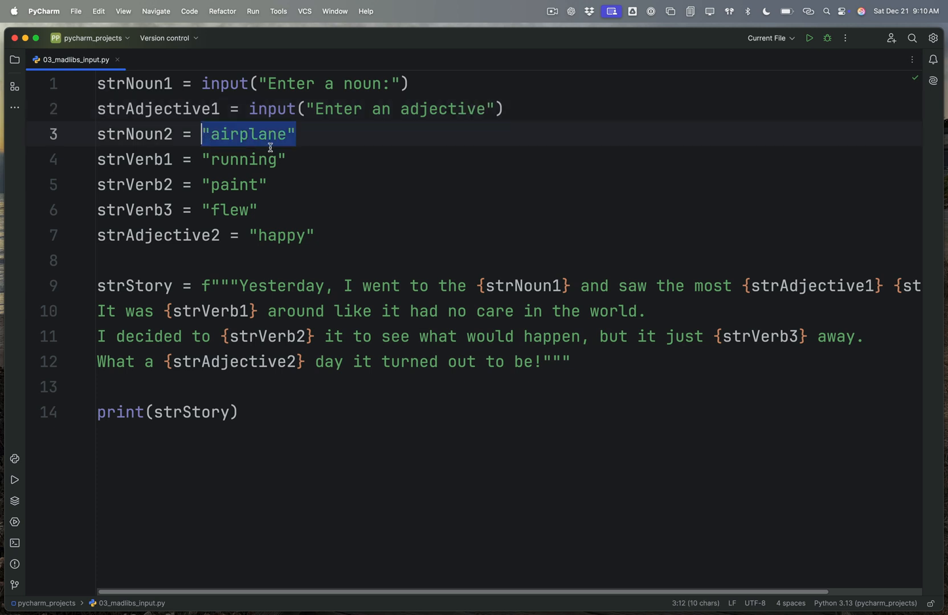
type("i")
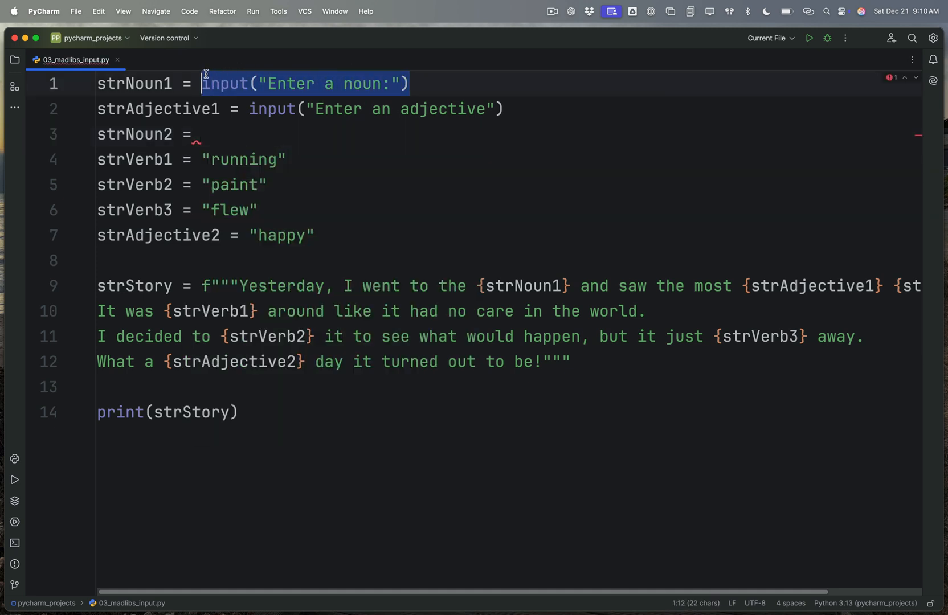
type("input(\"Enter a noun:\")")
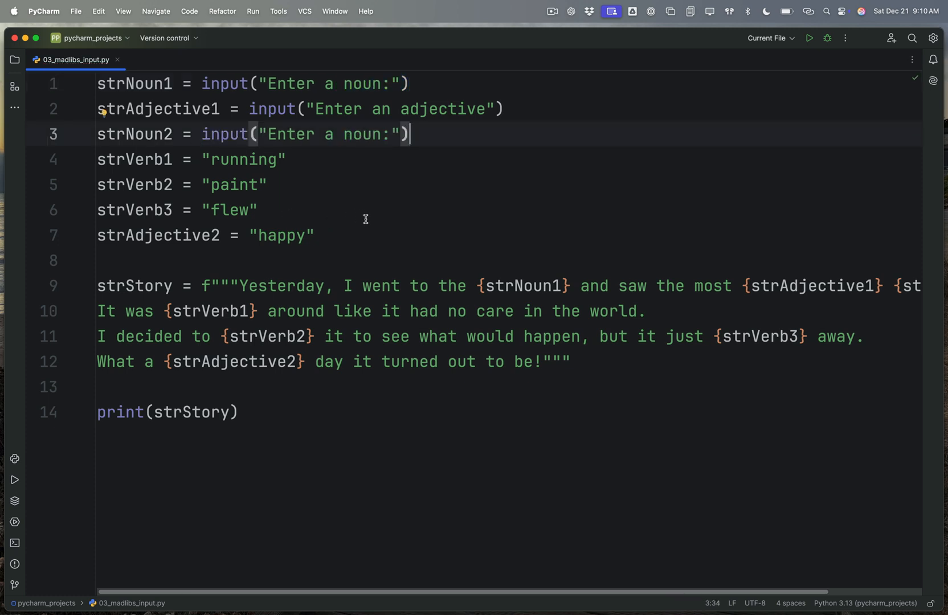
- Replace "running" with input("Enter a verb ending in 'ing'") for strVerb1
double_click(242, 160)
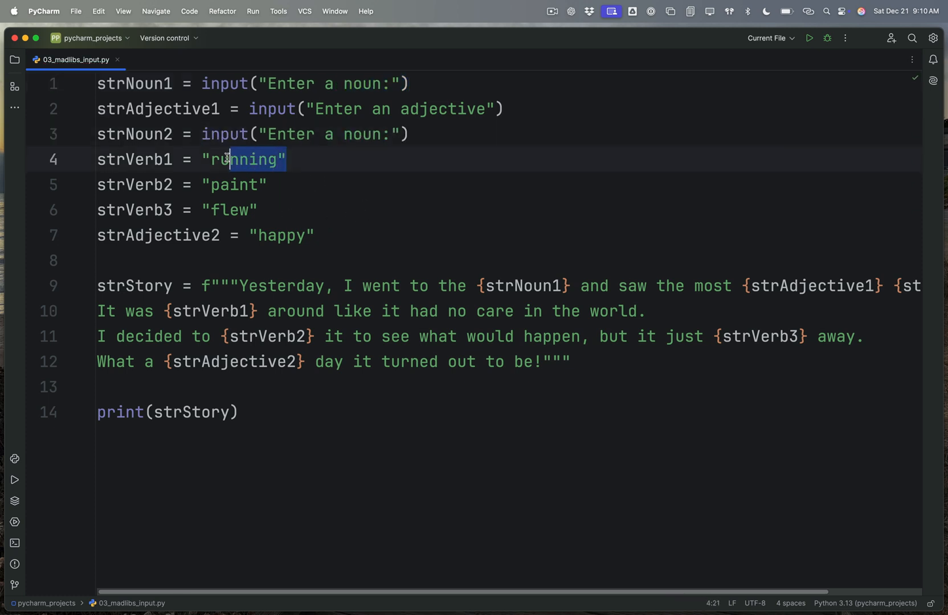
double_click(242, 159)
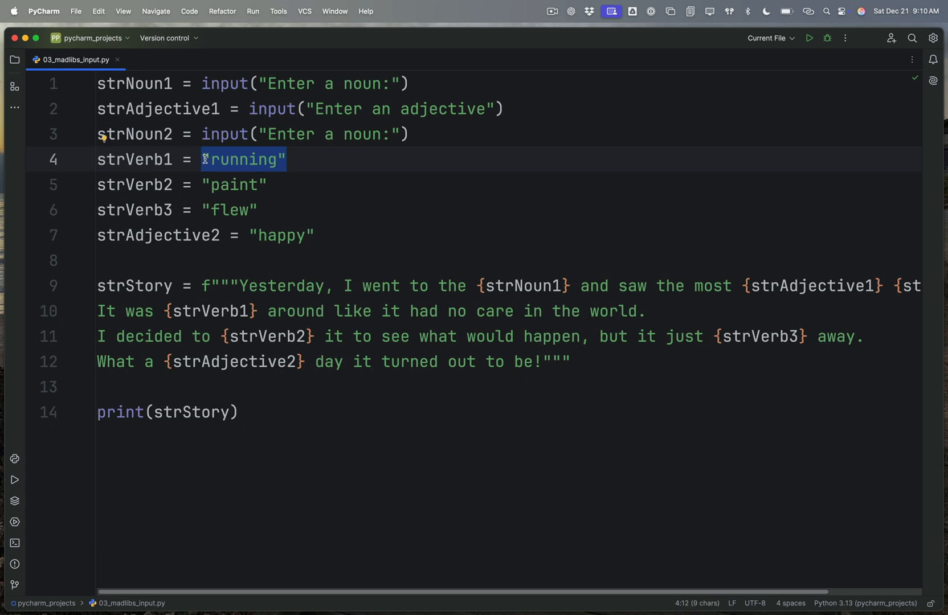
type("input")
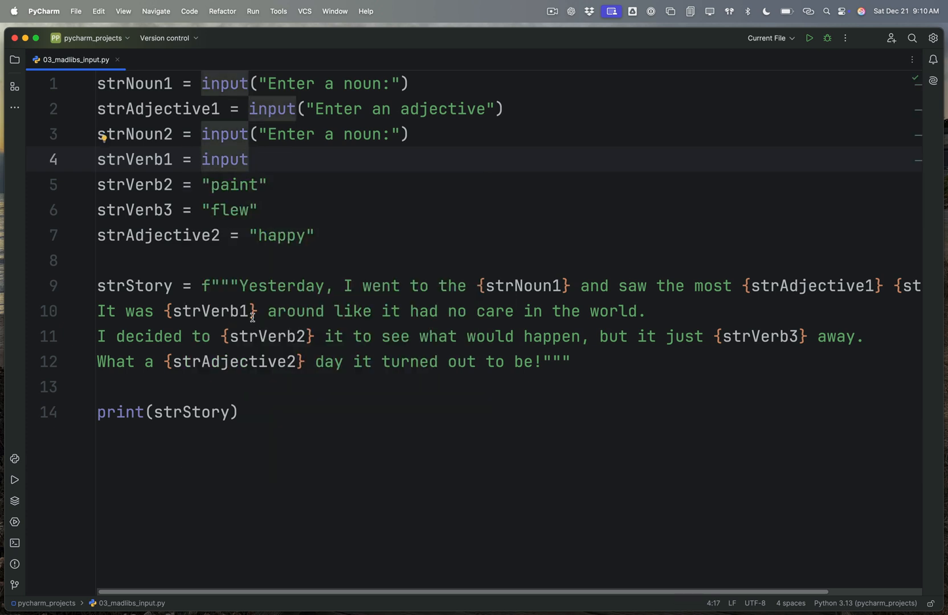
type("()")
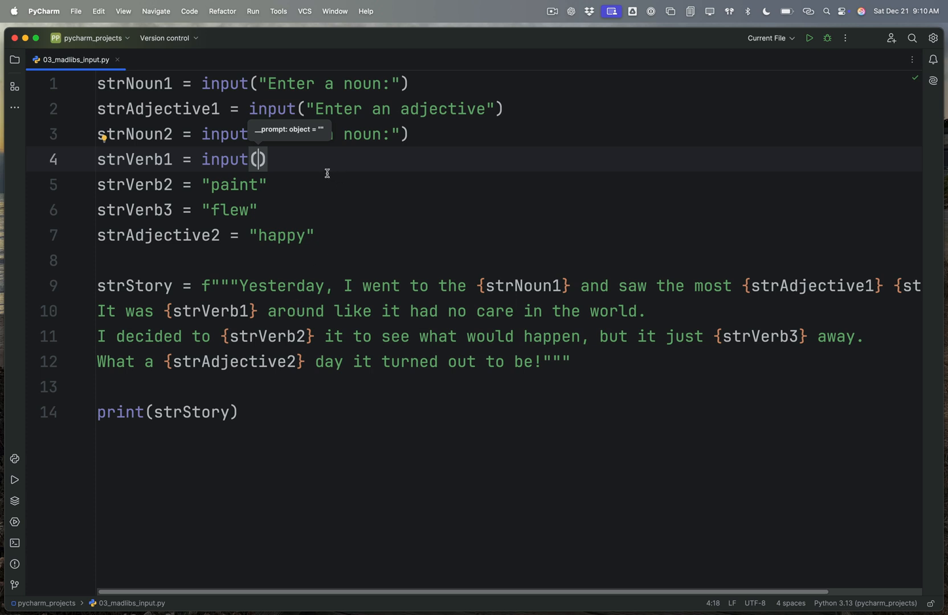
type("\"\"")
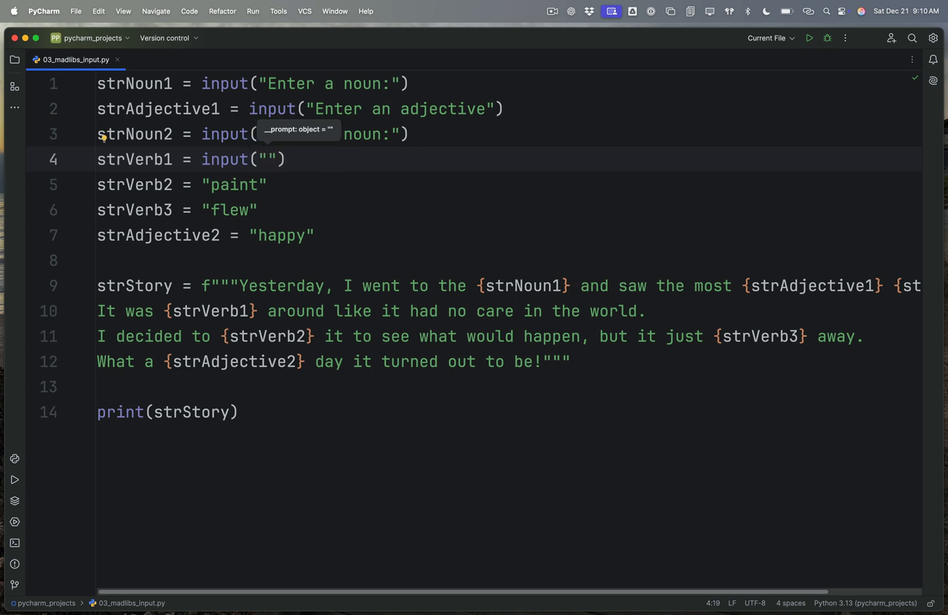
type("Enter a verb ending in")
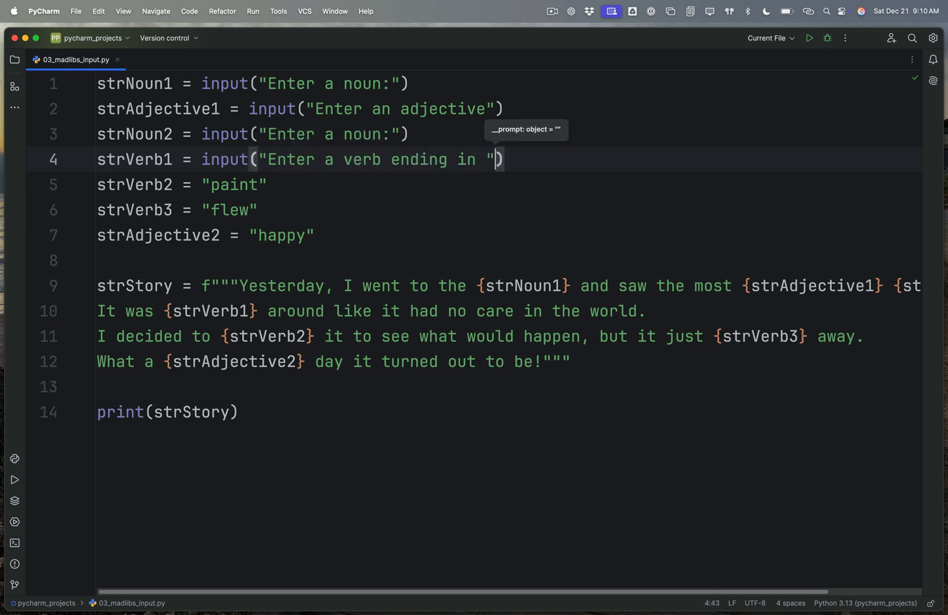
type("'ing")
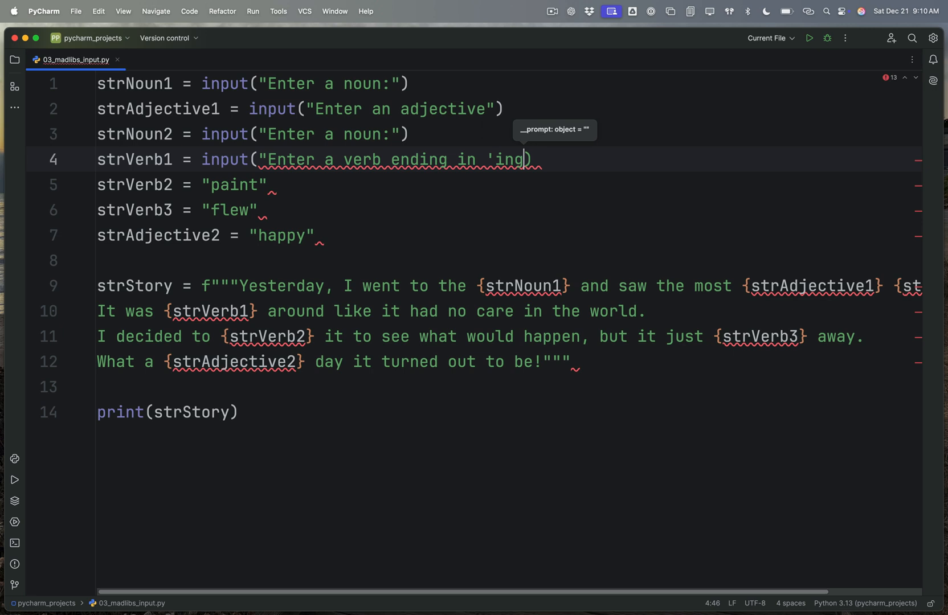
type("g")
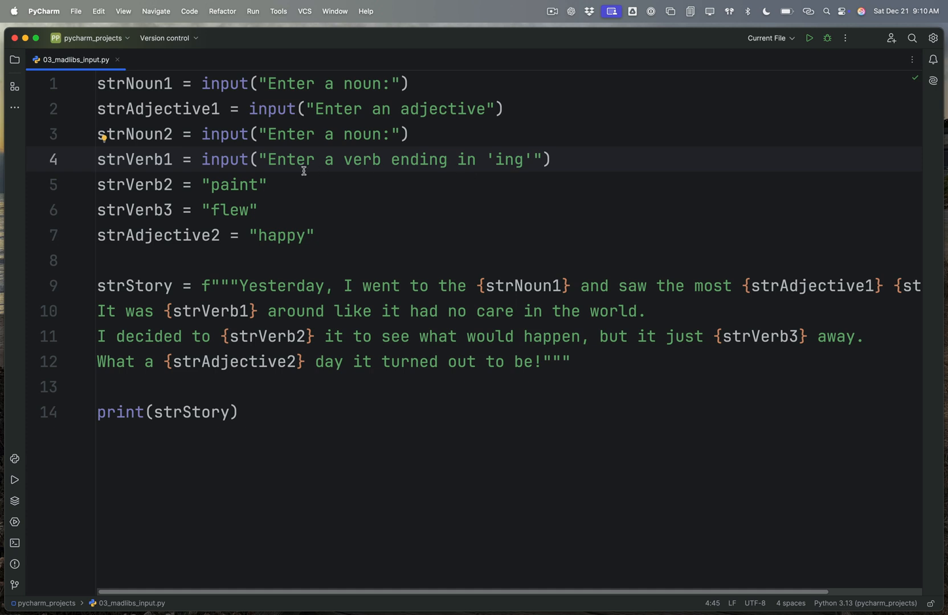
mouse_move(440, 168)
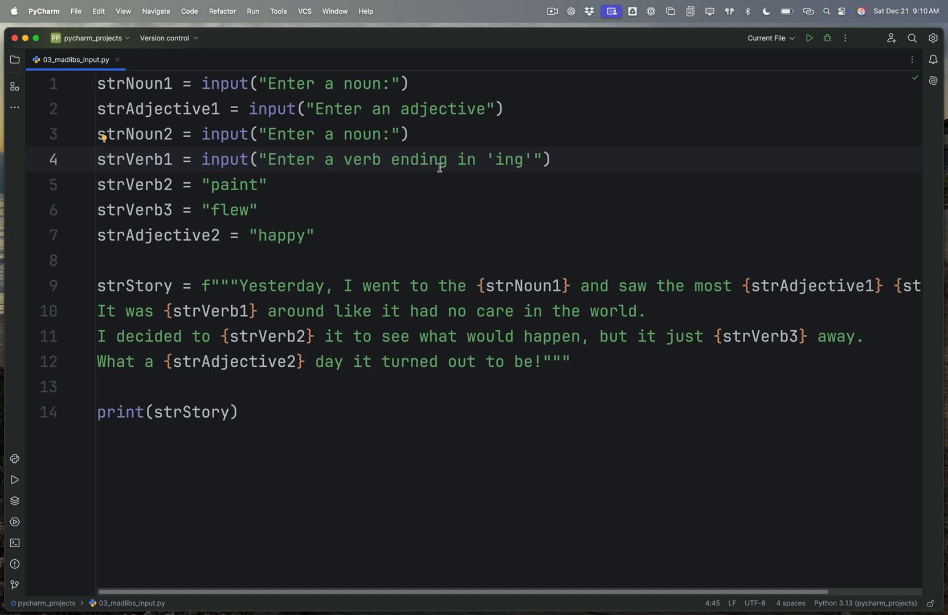
- End the strVerb1 prompt with a colon right after 'ing'
double_click(510, 159)
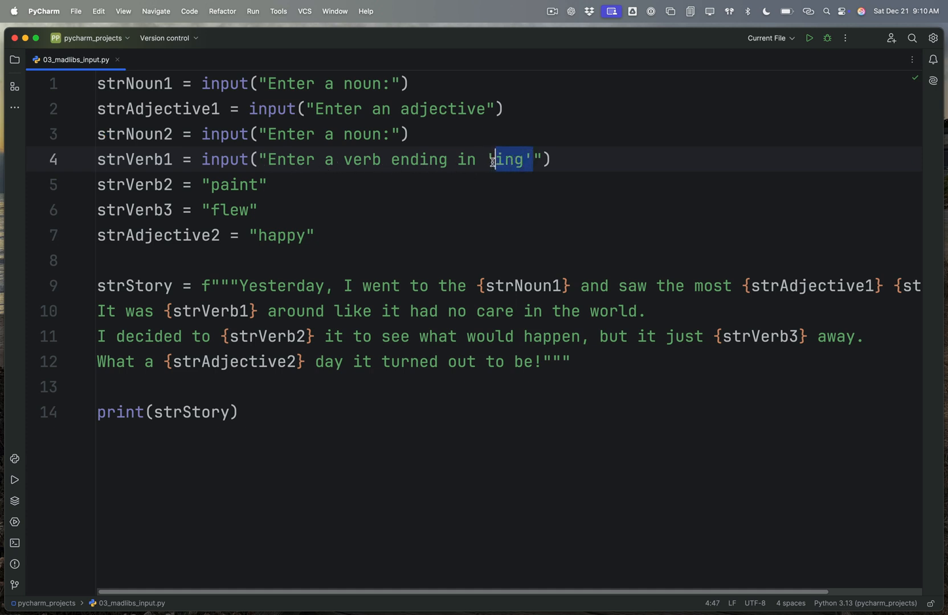
left_click_drag(531, 160, 485, 160)
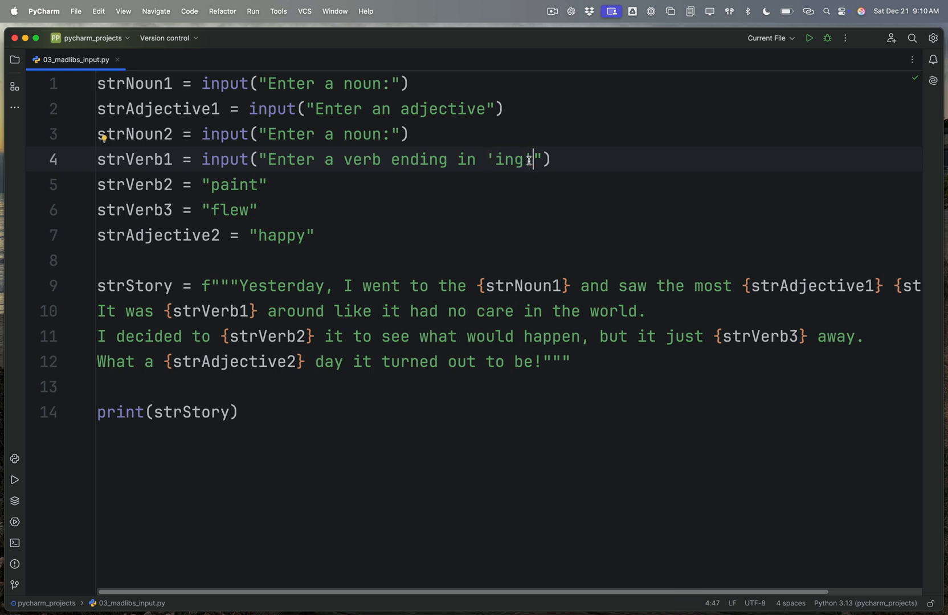
type(".")
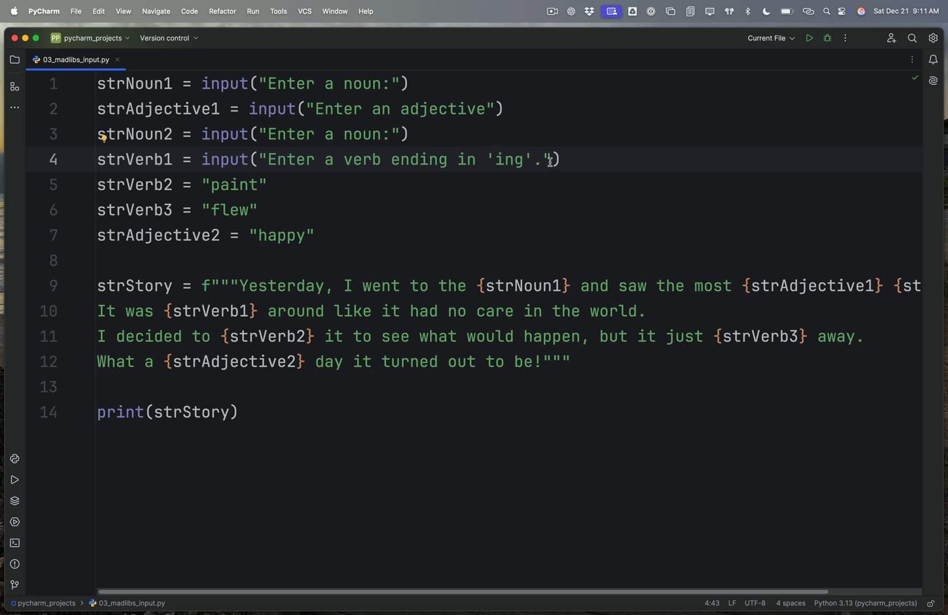
type(":")
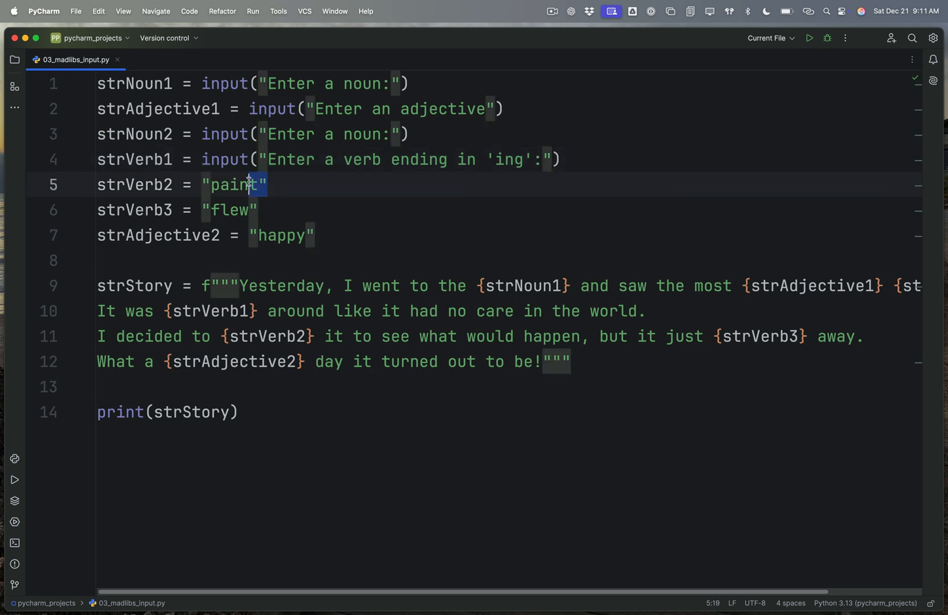
- Replace "paint" and "flew" with input("Enter a verb:") for strVerb2 and strVerb3
type("input")
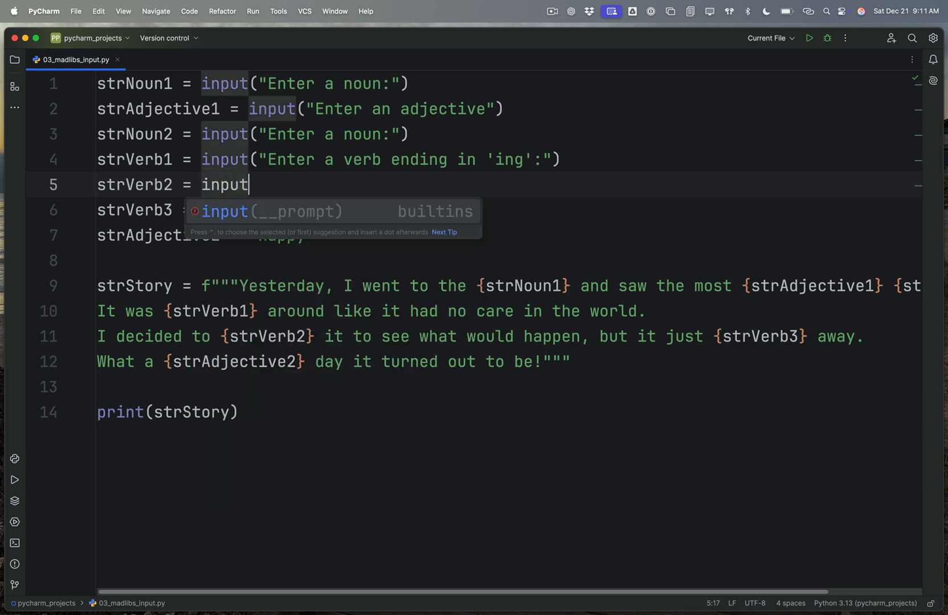
type("(\"Enter a")
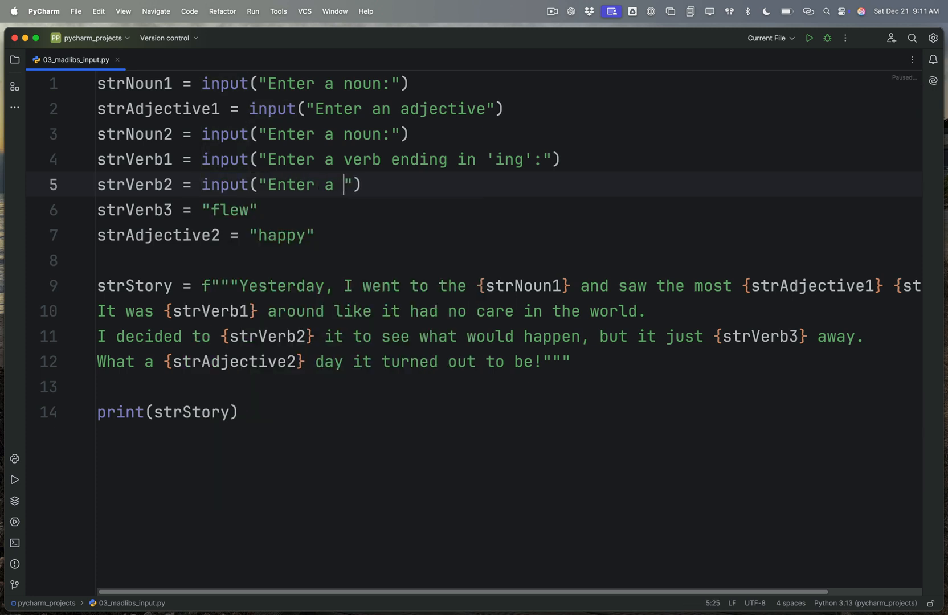
type("verb.")
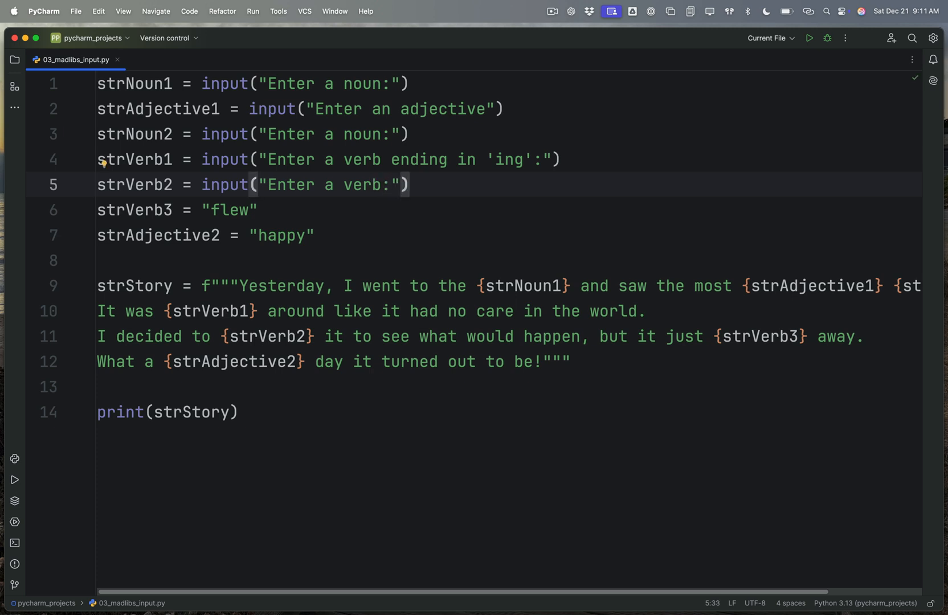
left_click_drag(202, 185, 409, 185)
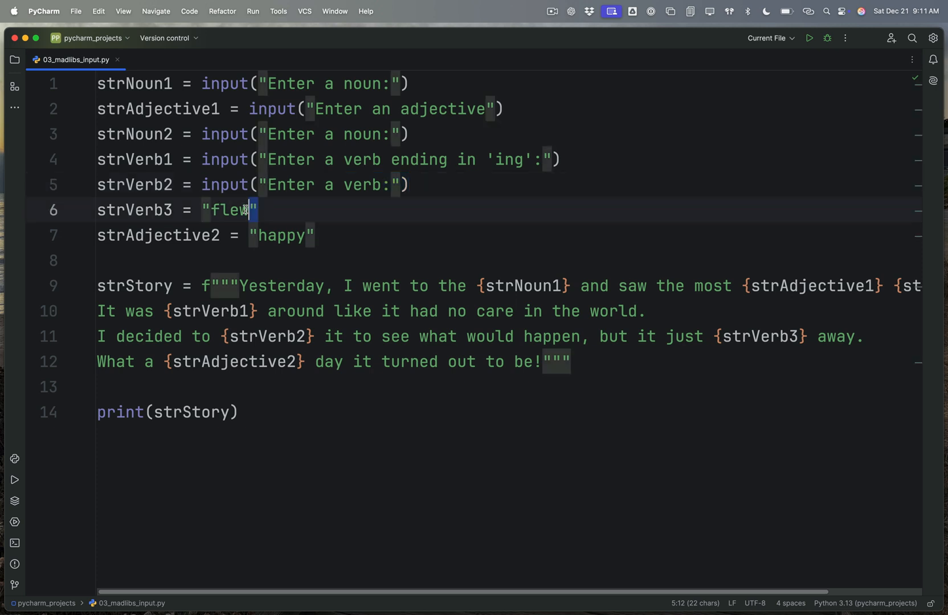
type("input(\"Enter a verb:\")")
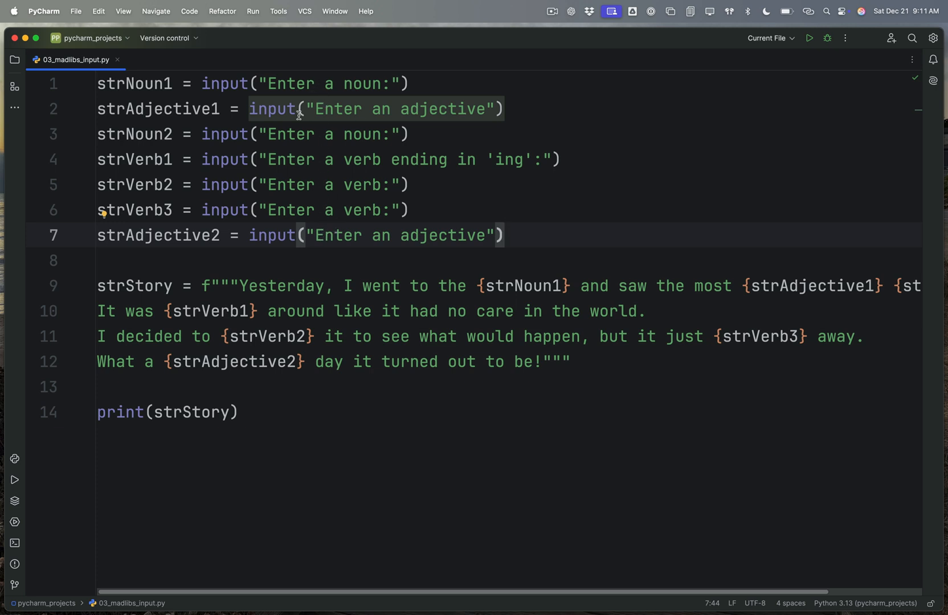
mouse_move(146, 83)
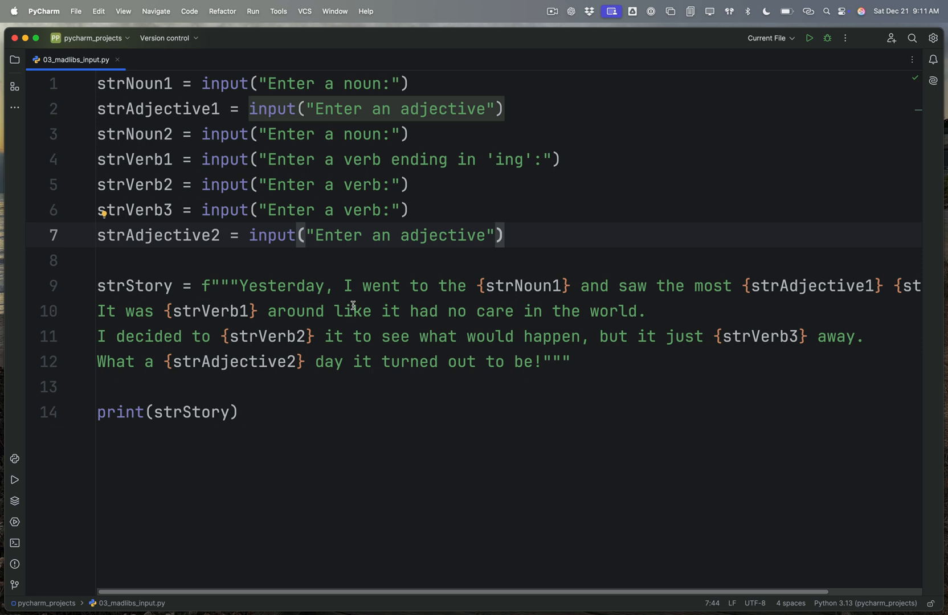
mouse_move(781, 143)
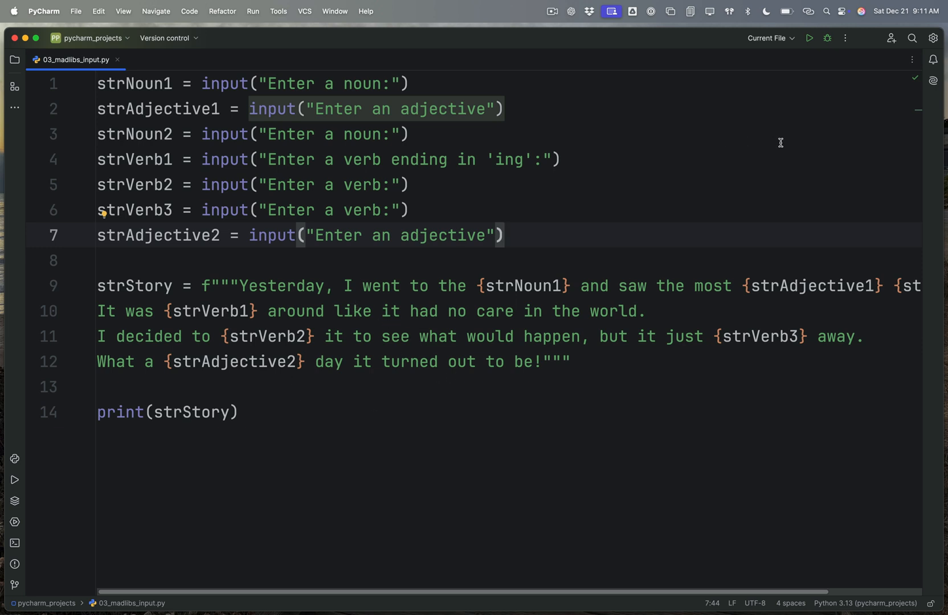
- Run 03_madlibs_input.py so the console asks Enter a noun:
left_click(809, 38)
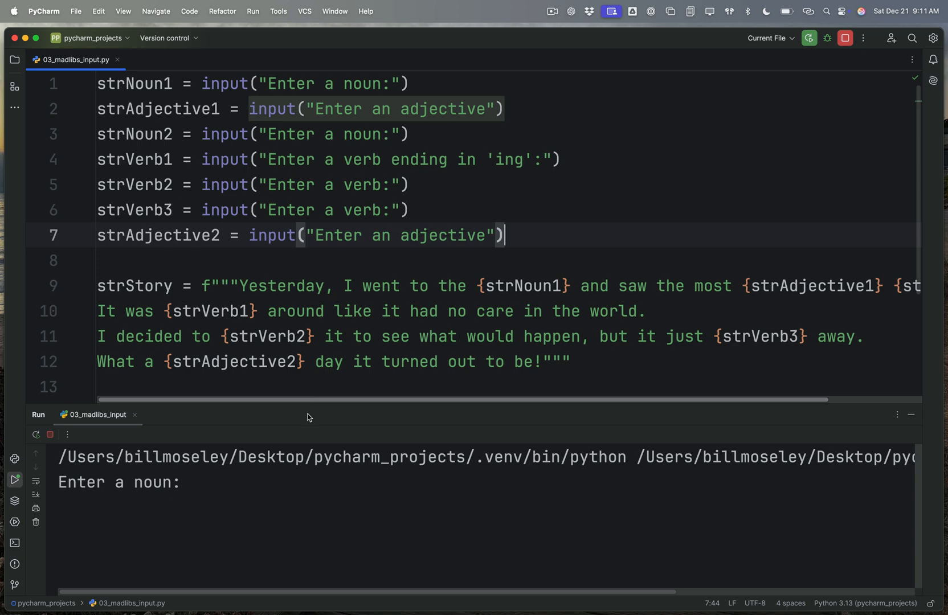
- Enlarge the Run console and answer cat for the noun and high for the adjective
left_click_drag(307, 403, 289, 272)
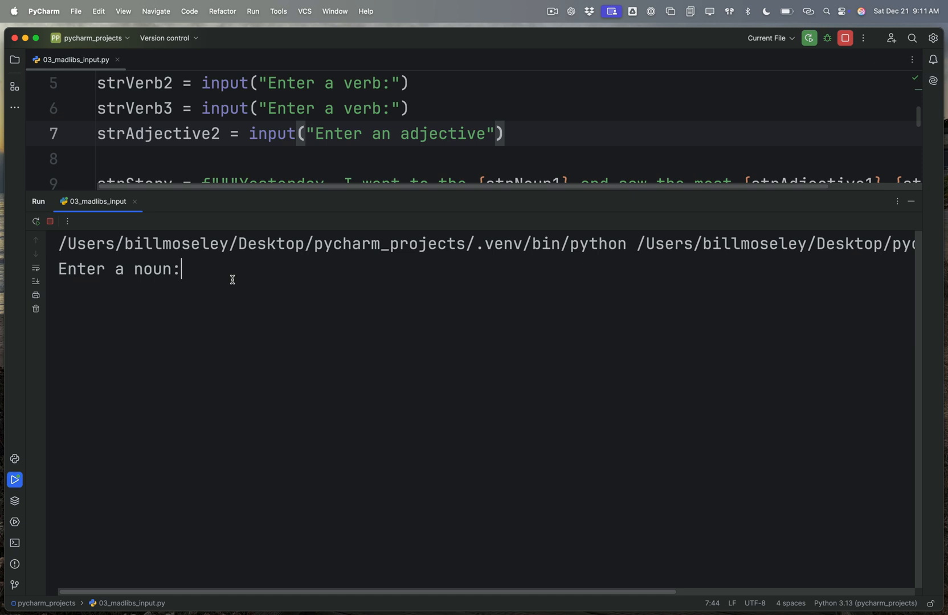
type("cat")
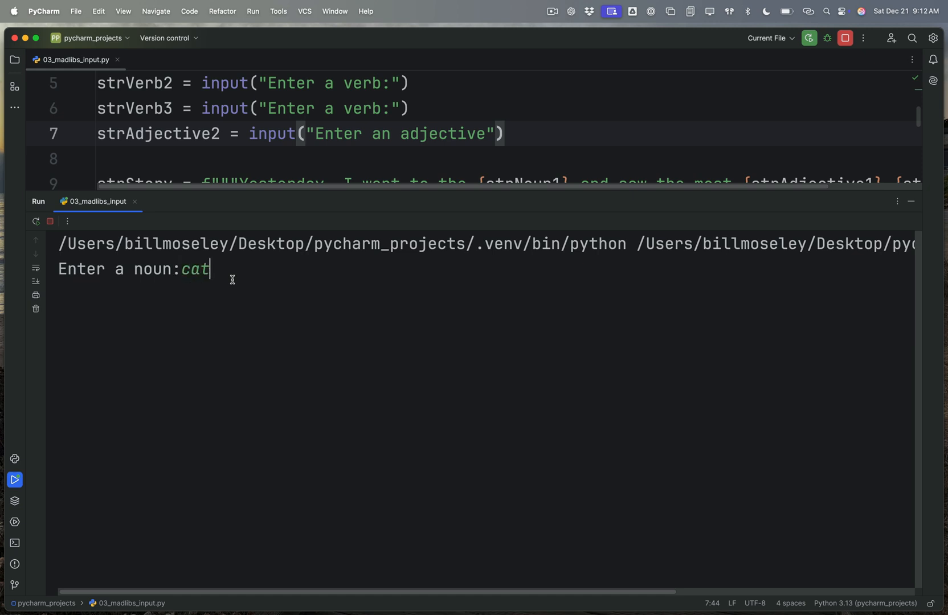
key("enter")
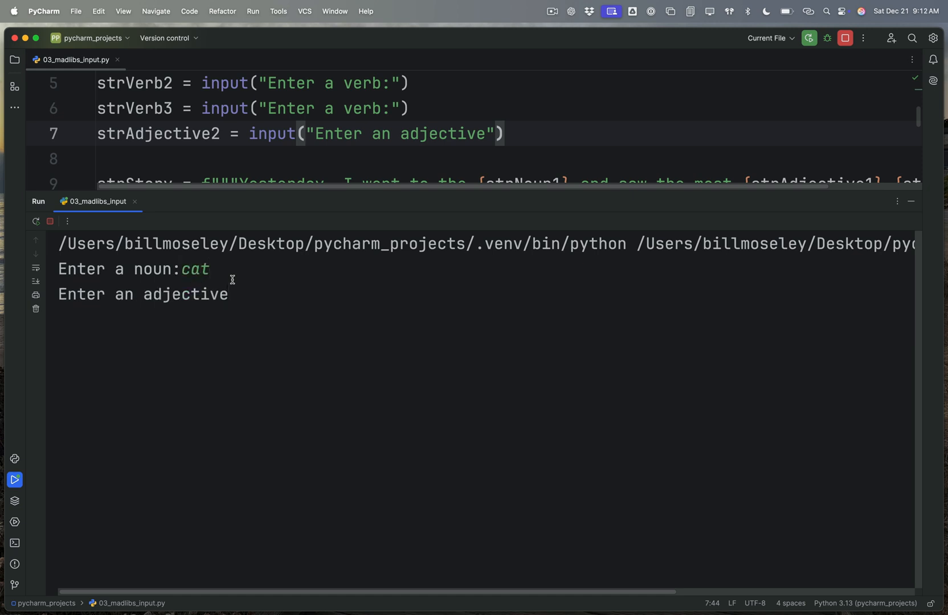
type("high")
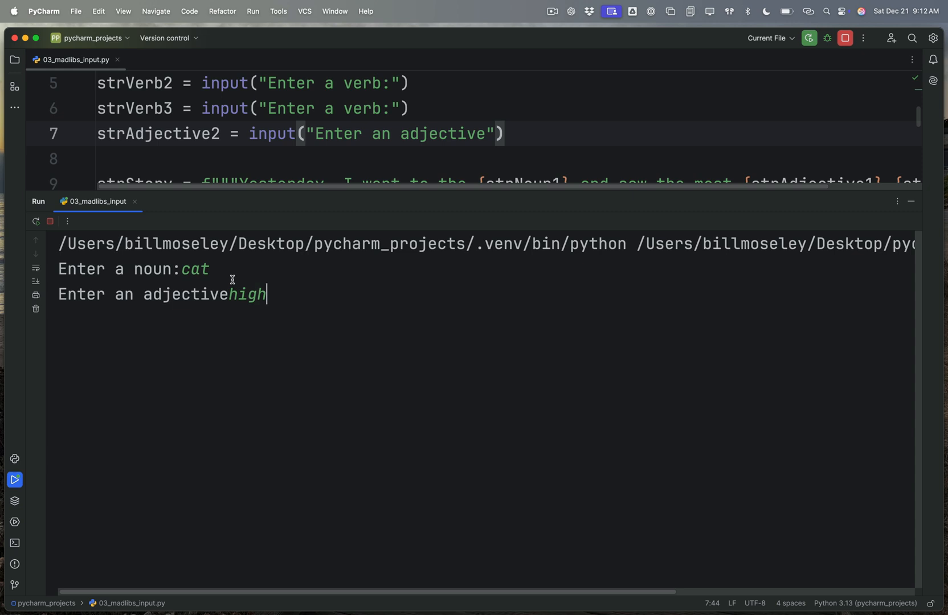
key("enter")
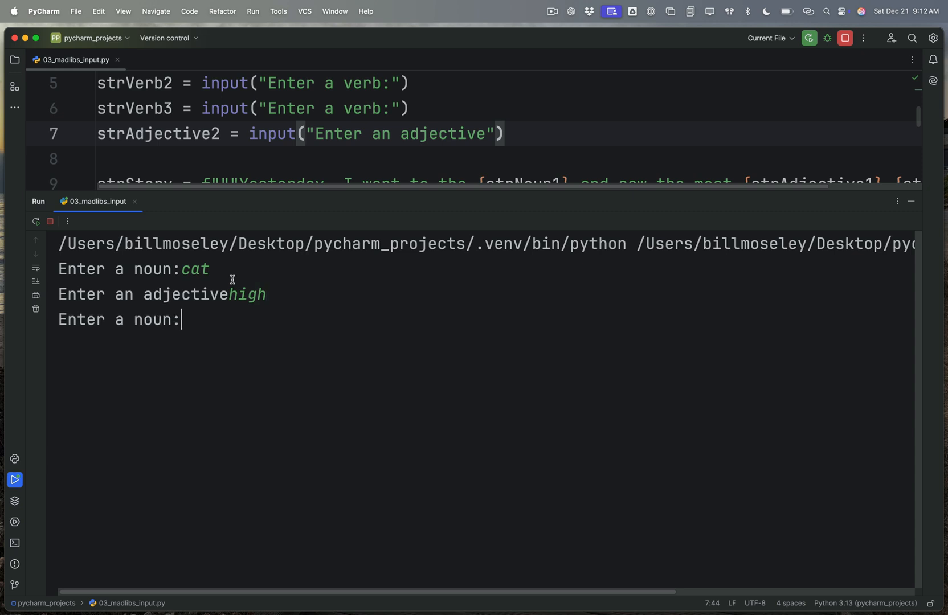
- Answer ball, bouncing, run, fly and orange to the remaining prompts
type("ball")
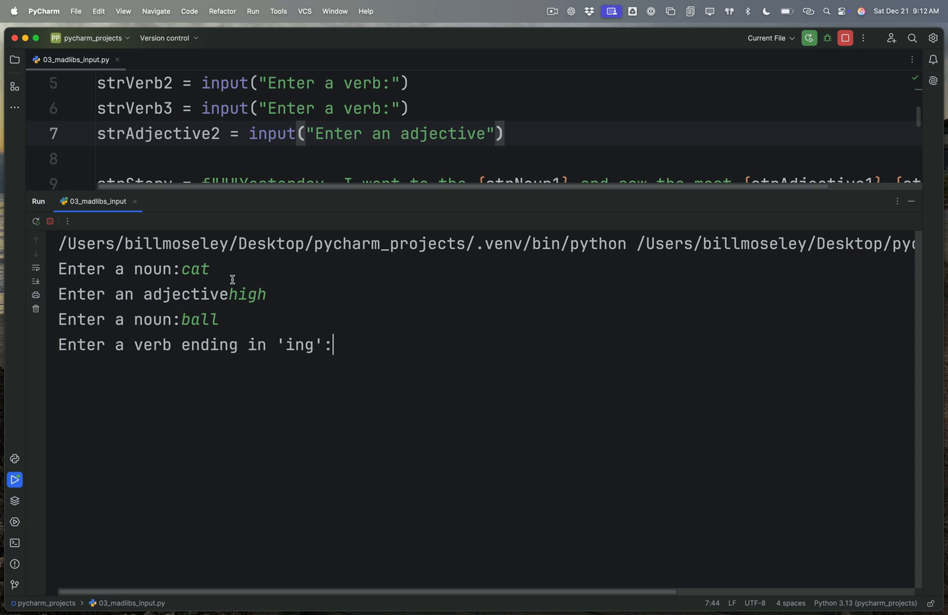
type("bouncing")
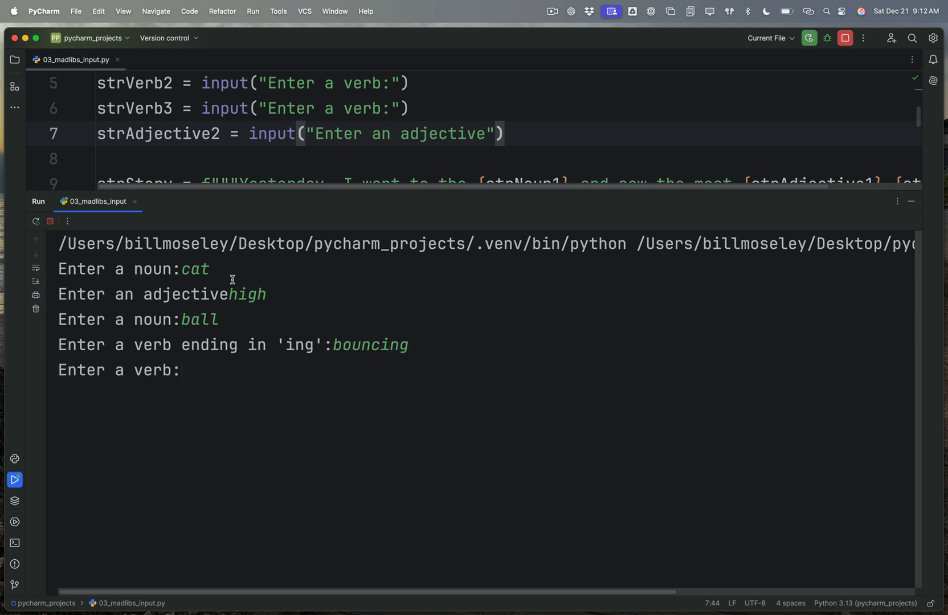
type("run")
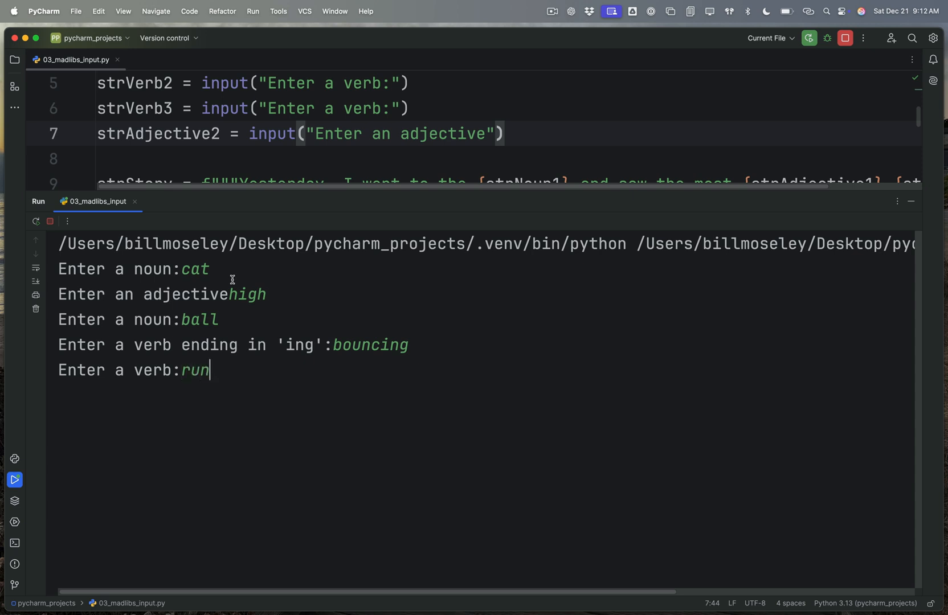
type("fl")
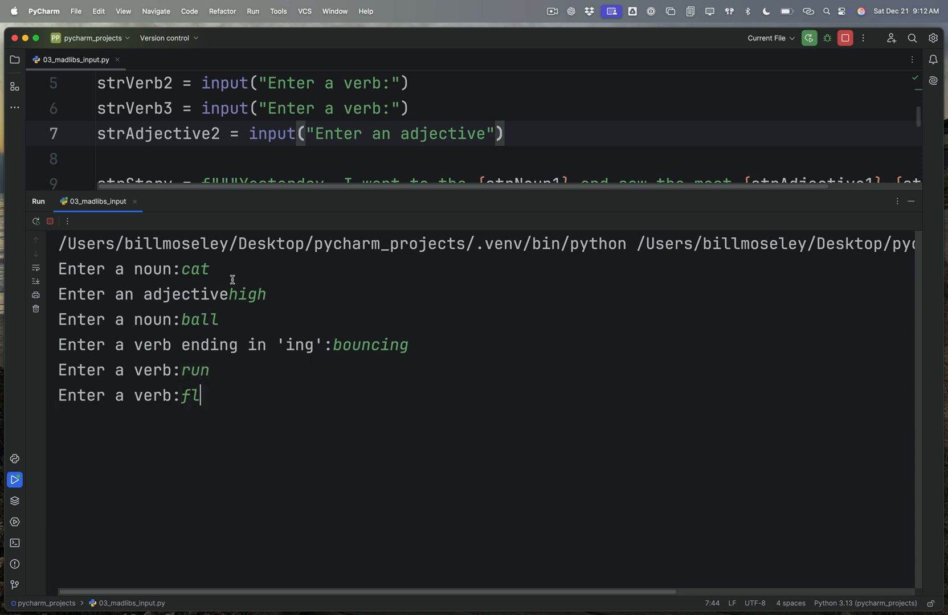
key("enter")
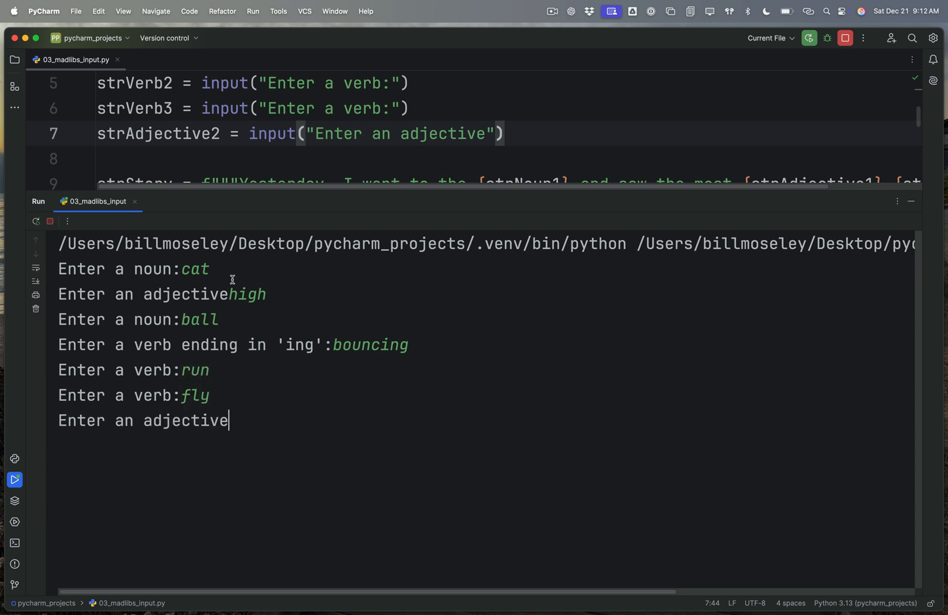
type("orange")
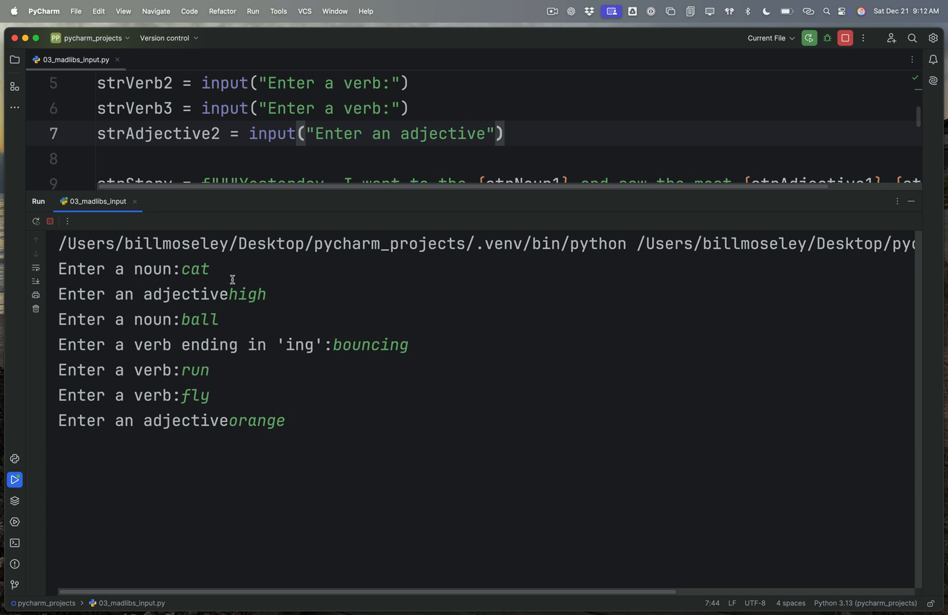
mouse_move(224, 408)
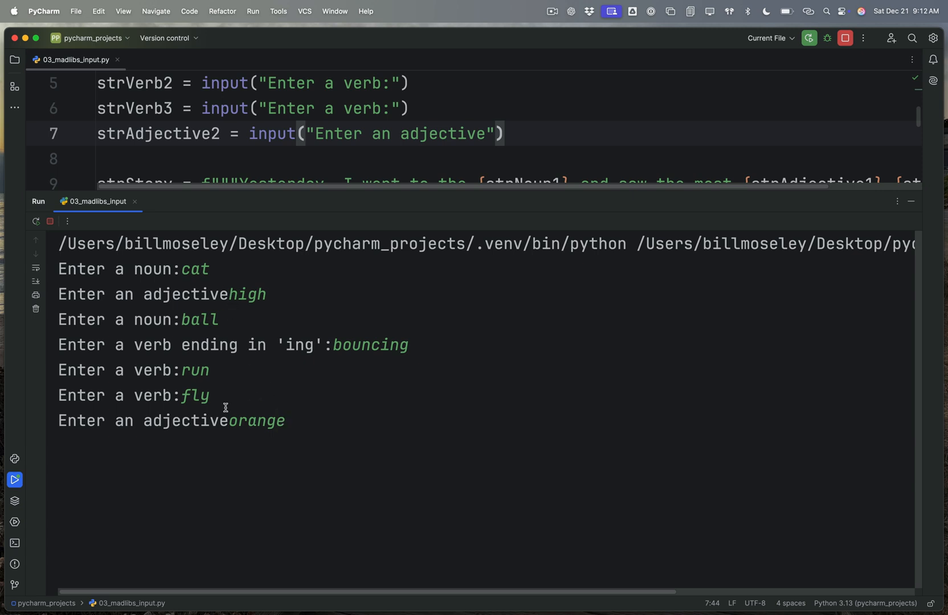
mouse_move(301, 385)
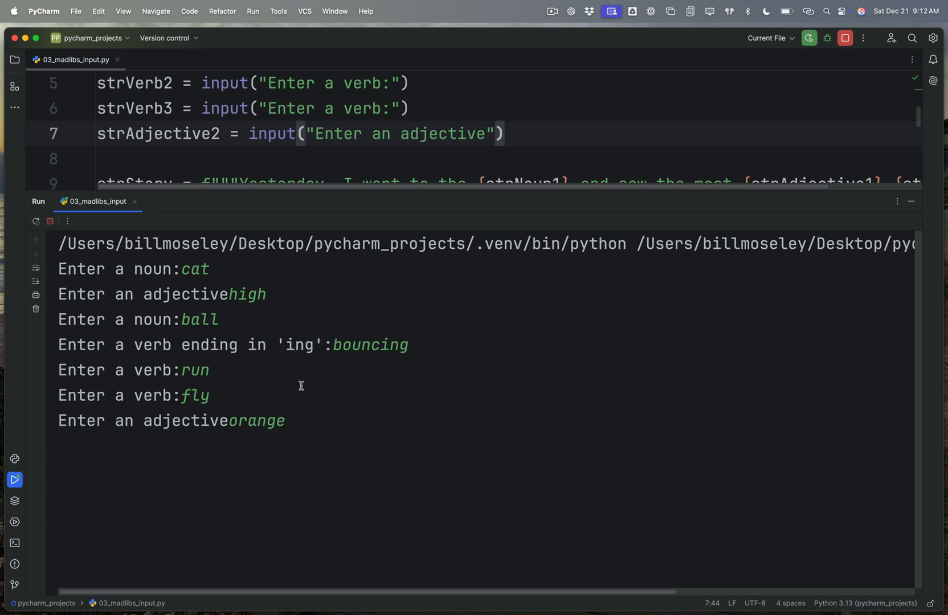
mouse_move(313, 445)
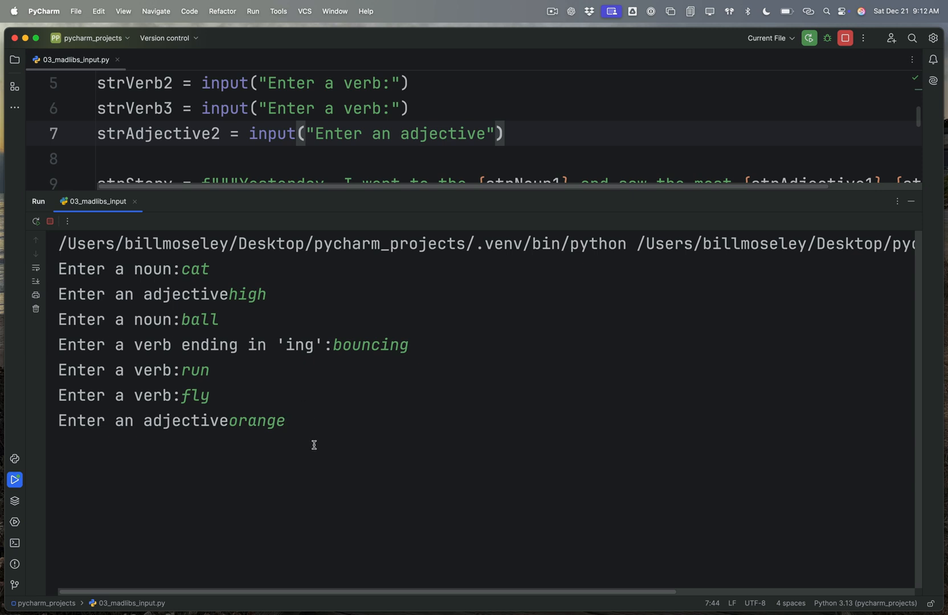
mouse_move(228, 423)
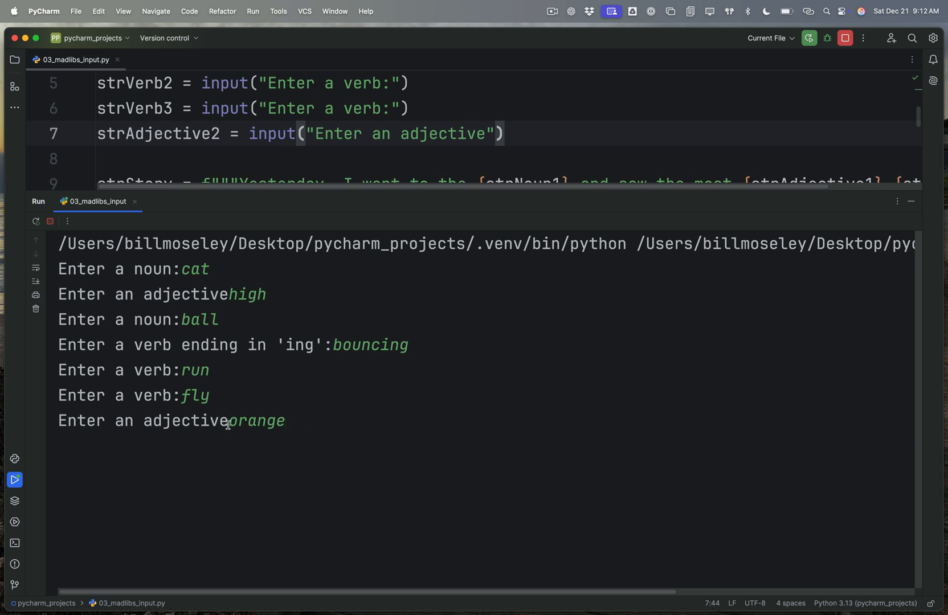
mouse_move(388, 422)
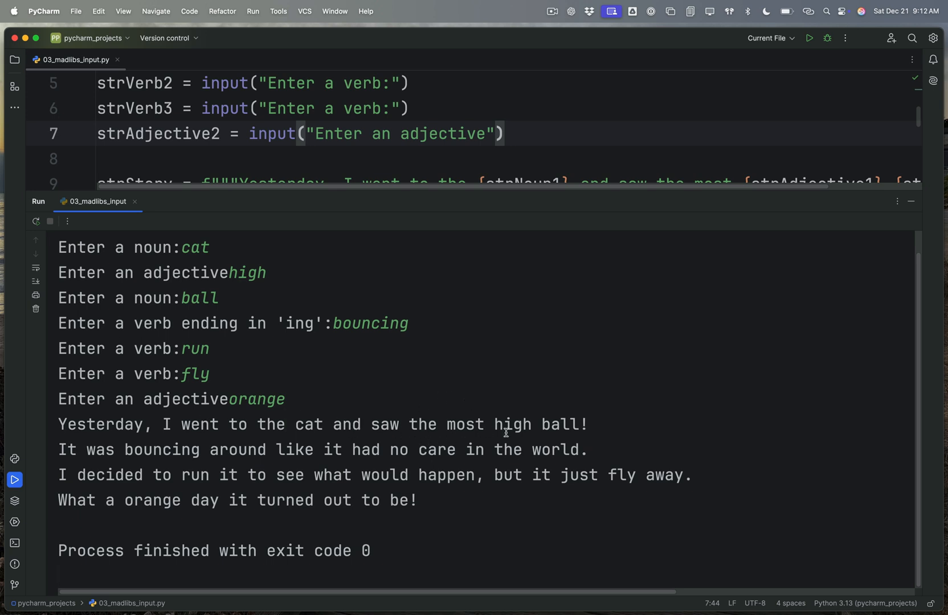
mouse_move(471, 500)
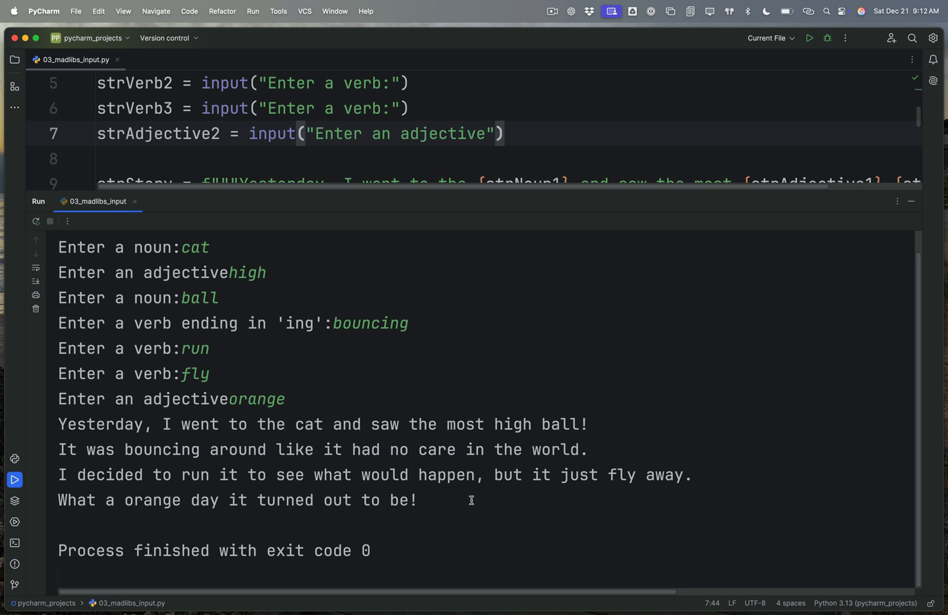
mouse_move(475, 503)
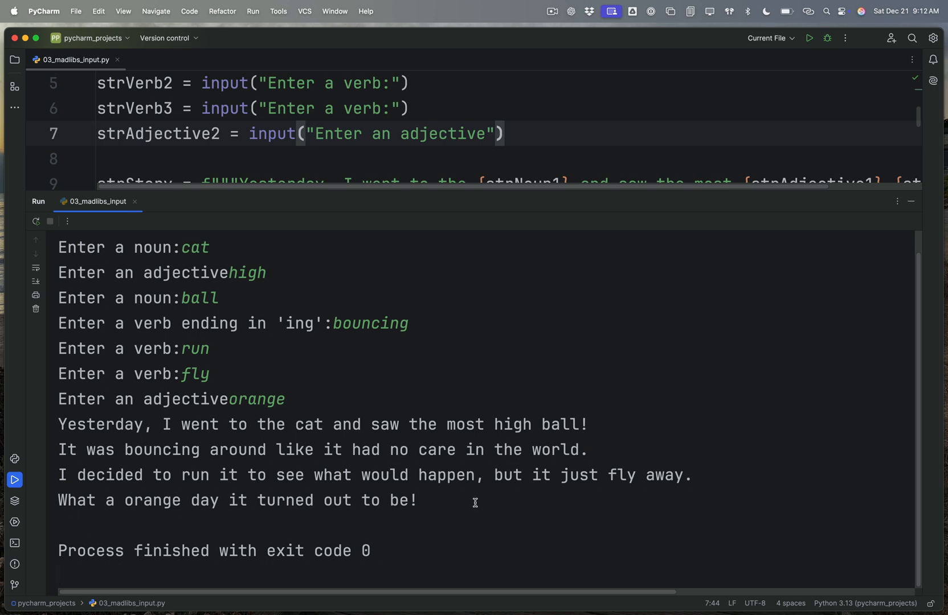
mouse_move(847, 201)
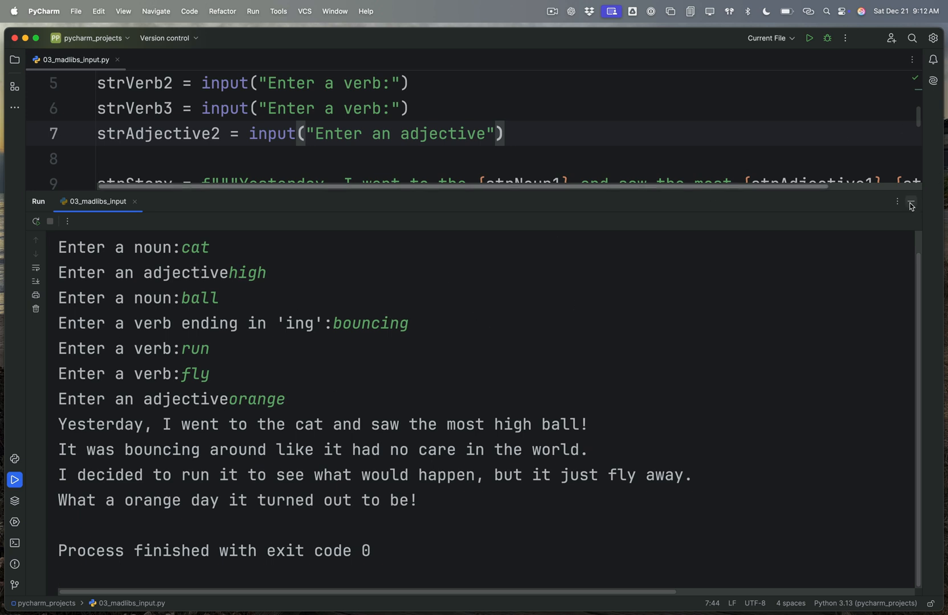
- Hide the Run output panel after the first story prints and the process exits
left_click(910, 202)
type("ball")
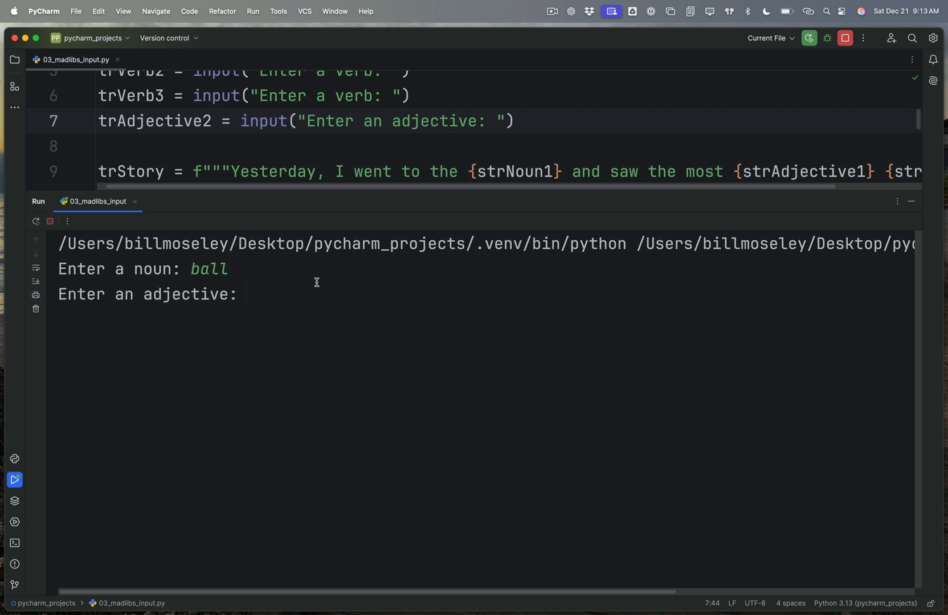
- Answer the remaining prompts with cat, car, driving, bounce and laugh so the second story prints
type("cat")
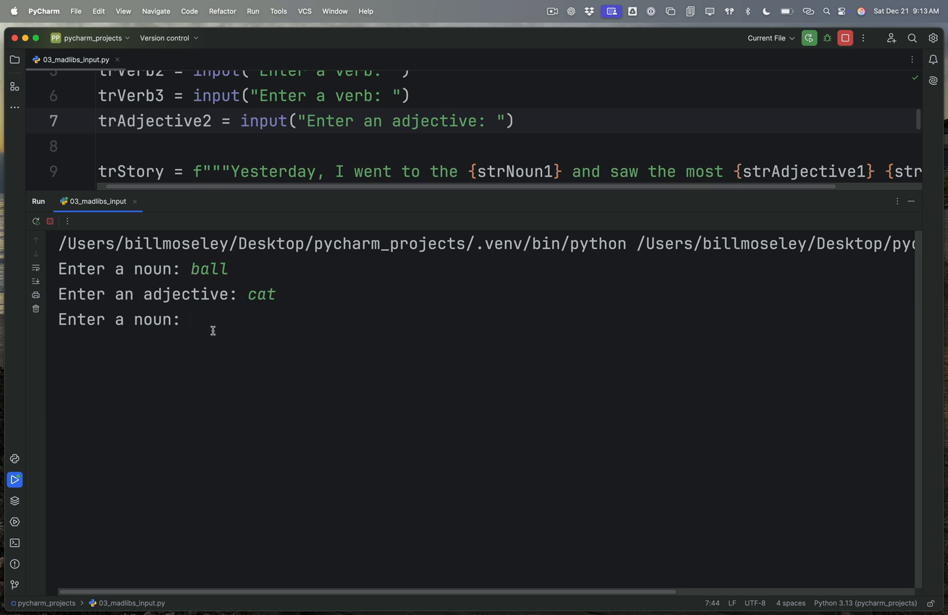
mouse_move(217, 334)
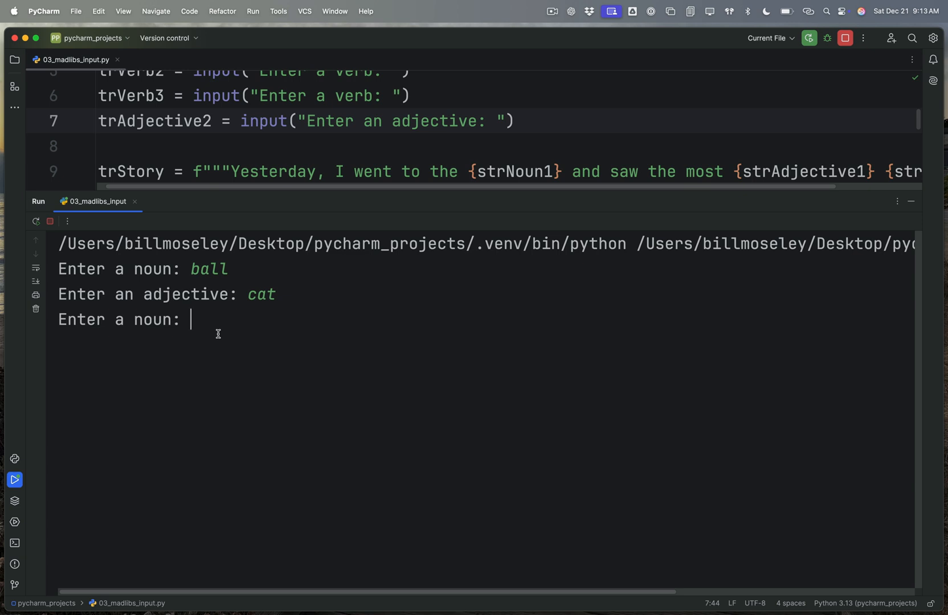
type("car")
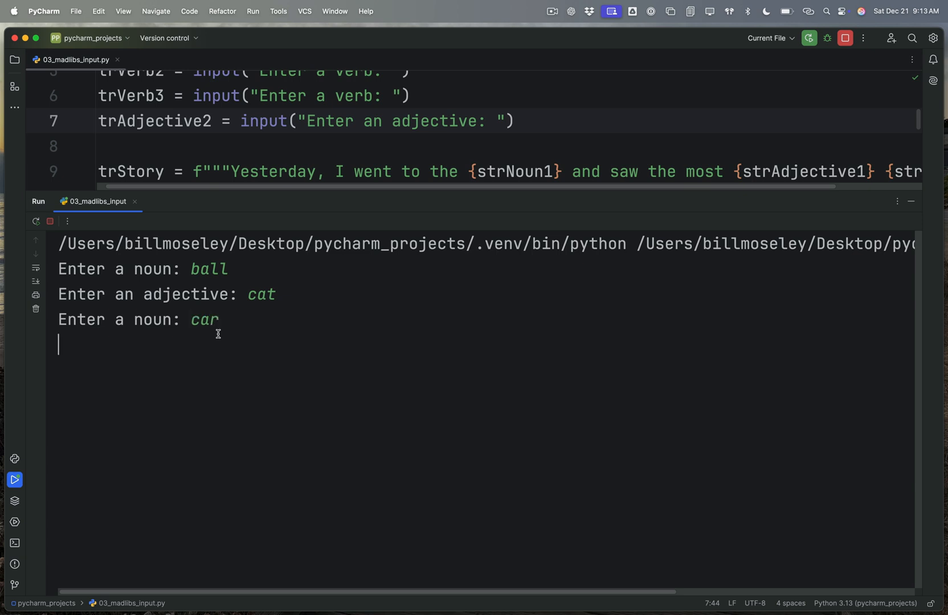
key("enter")
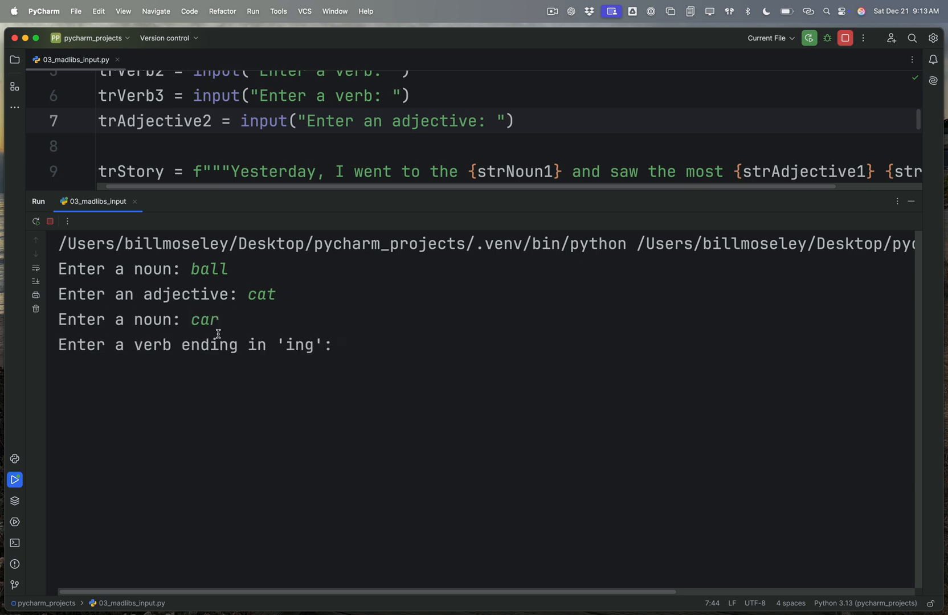
type("driving")
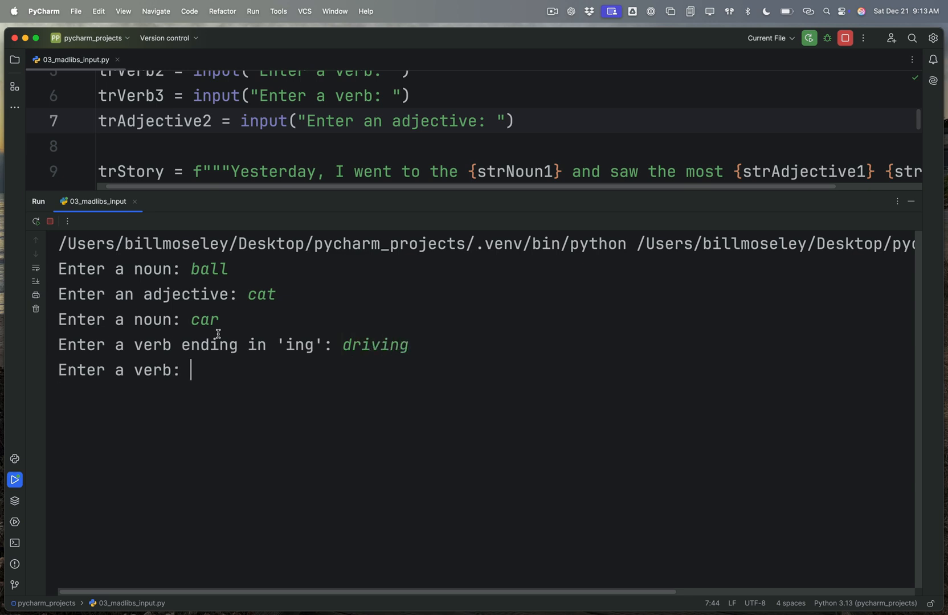
type("bounce")
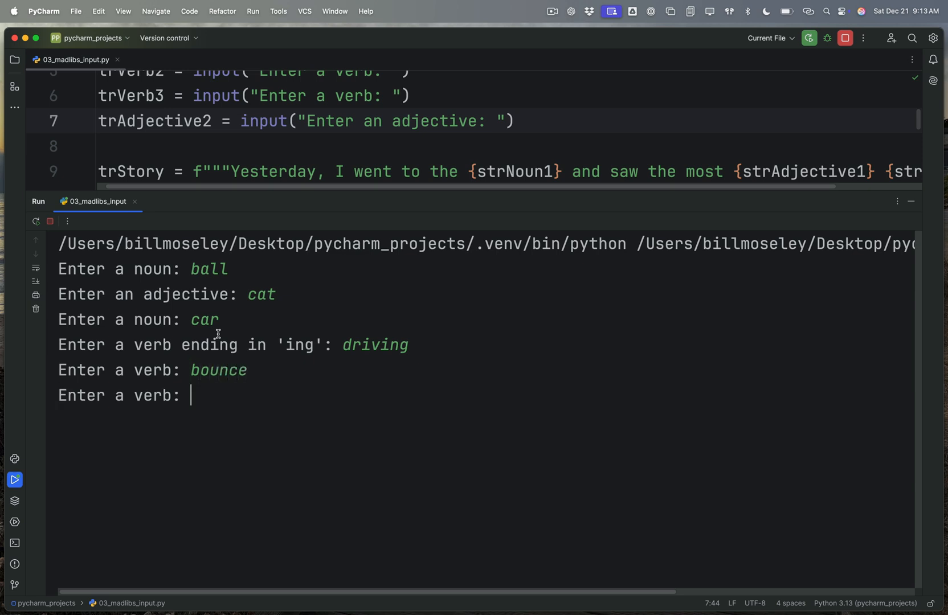
type("laugh")
type("low")
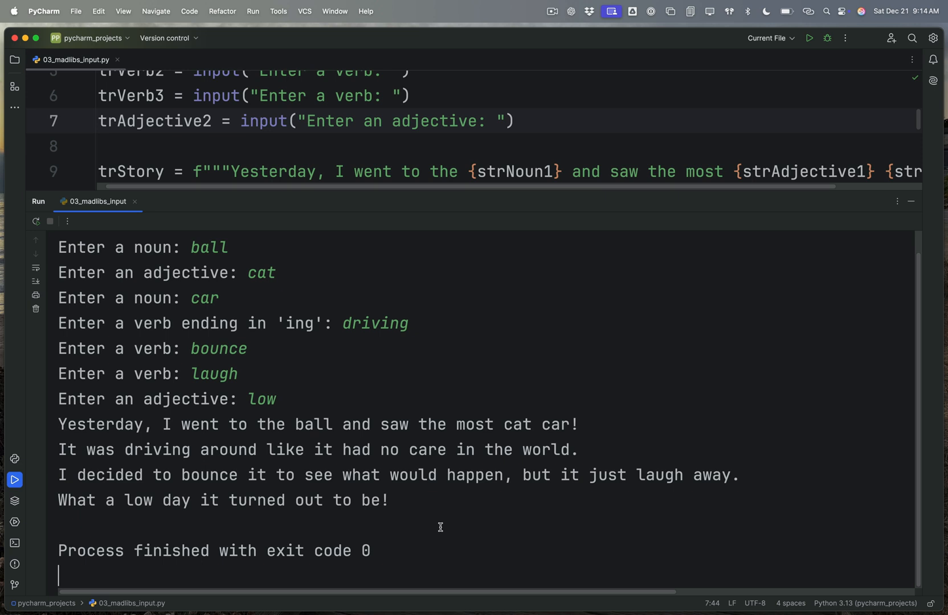
mouse_move(592, 489)
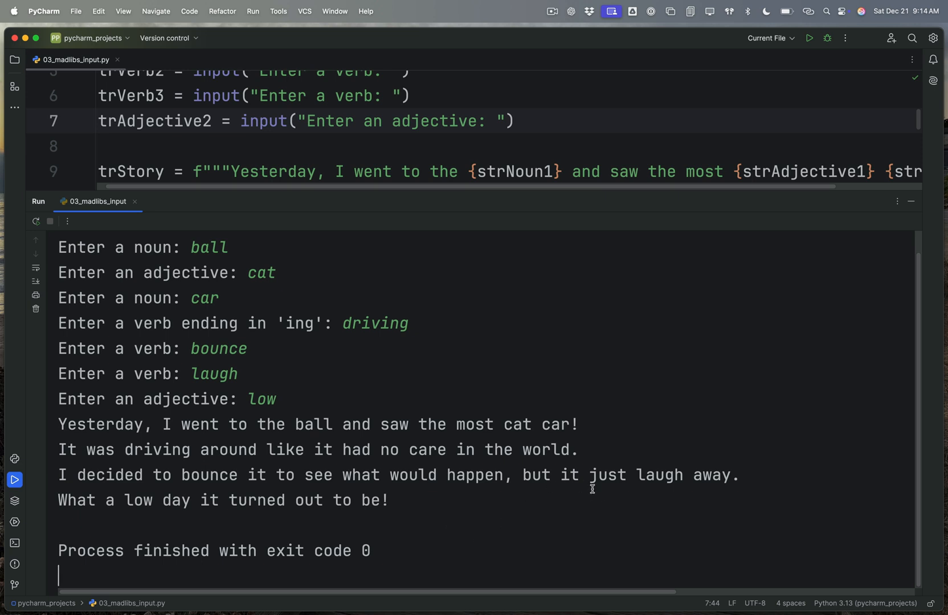
mouse_move(595, 510)
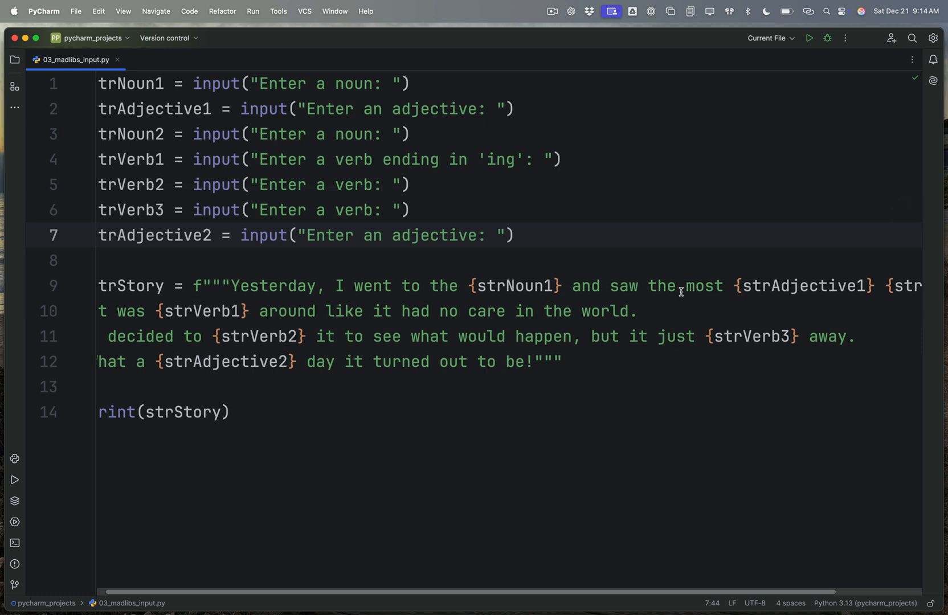
mouse_move(693, 481)
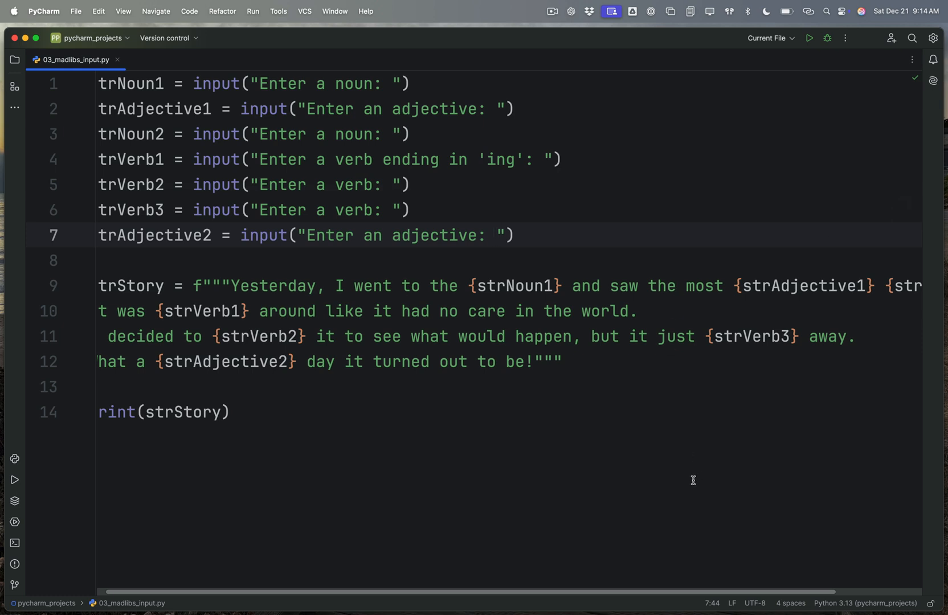
mouse_move(263, 137)
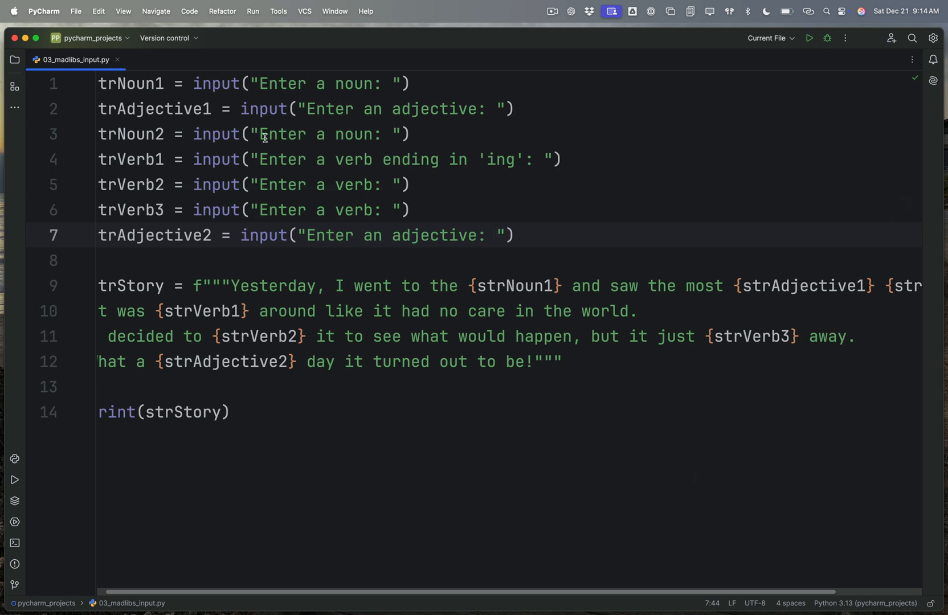
mouse_move(511, 236)
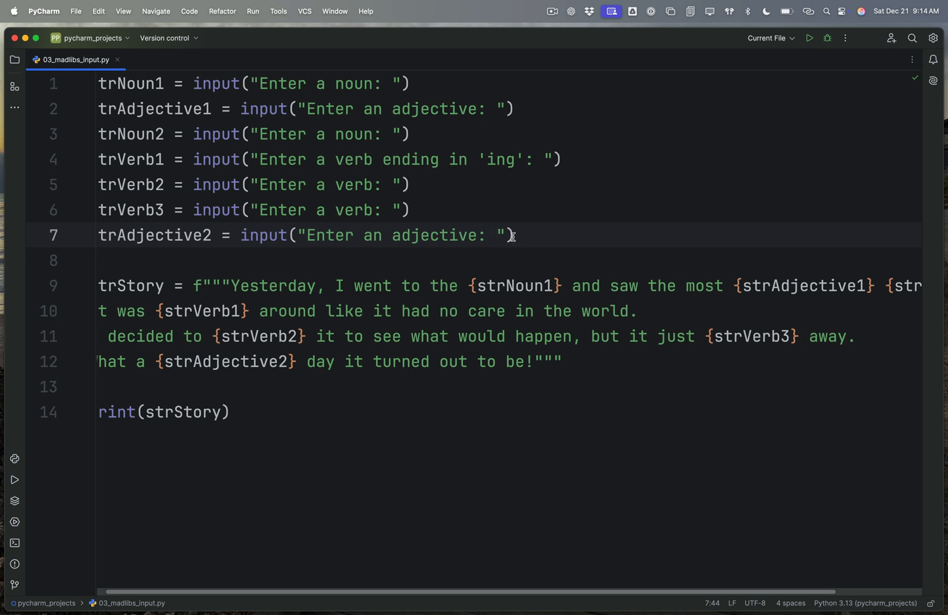